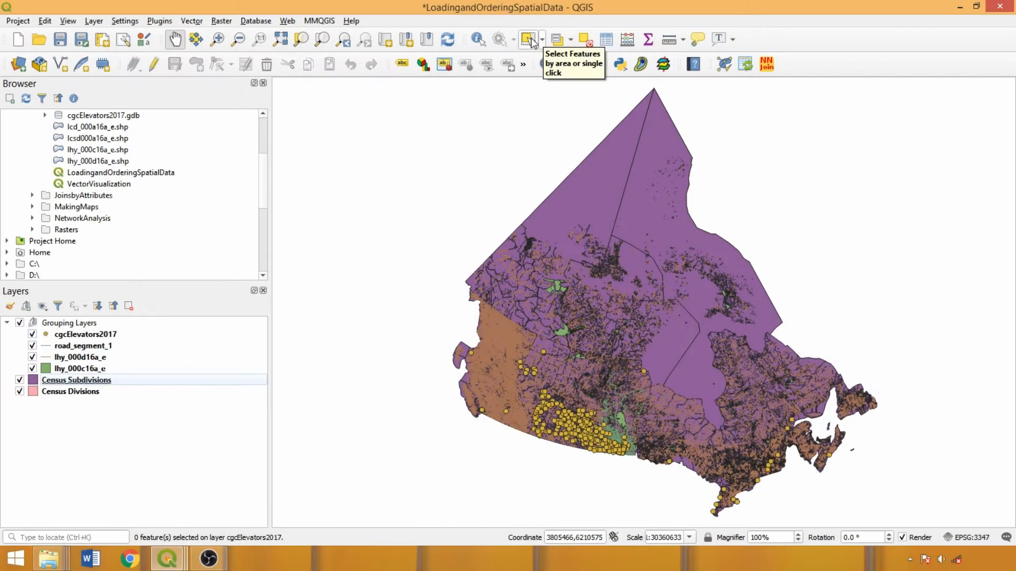
mouse_move(556, 39)
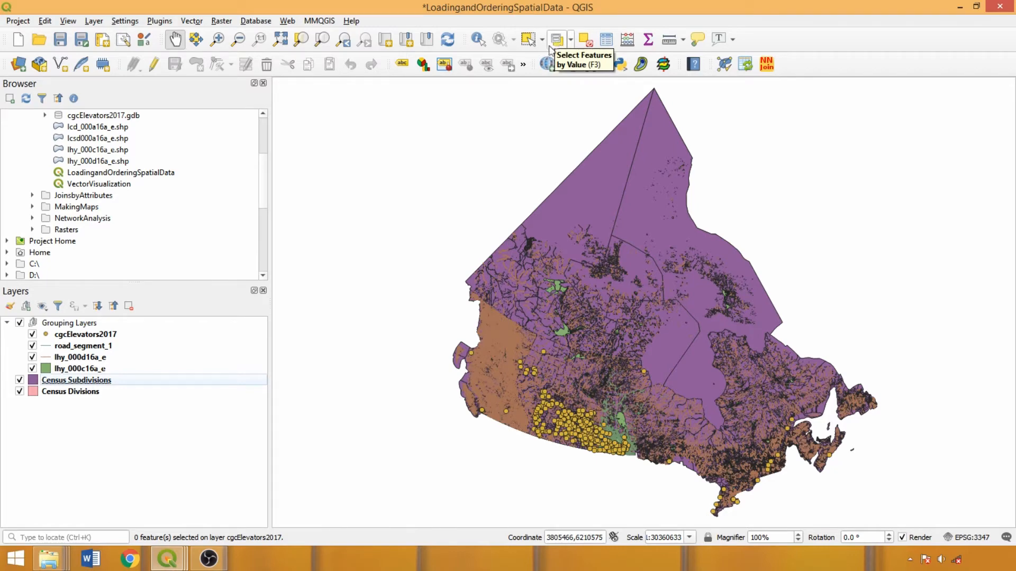
Make cgcElevators2017 the active layer in the Layers panel
left_click(85, 334)
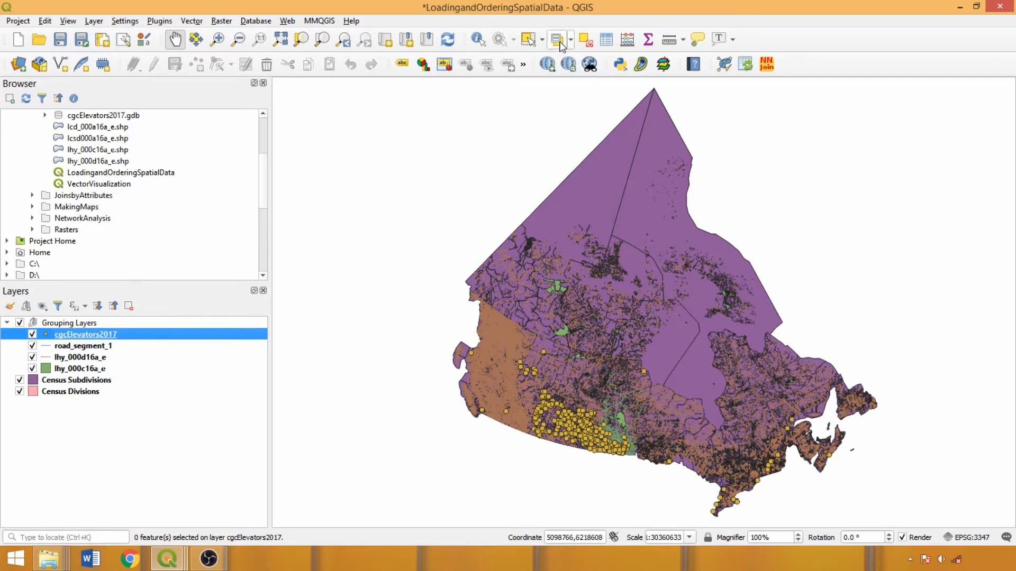
mouse_move(556, 40)
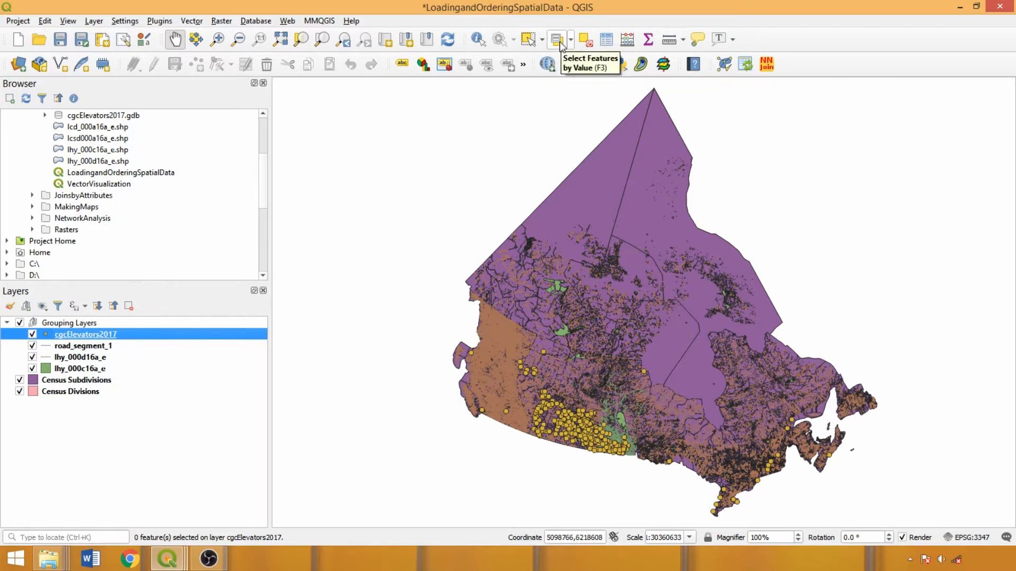
In Select by Value, enter PR BC, Railway CN and Elevator_type Terminal as criteria
left_click(554, 39)
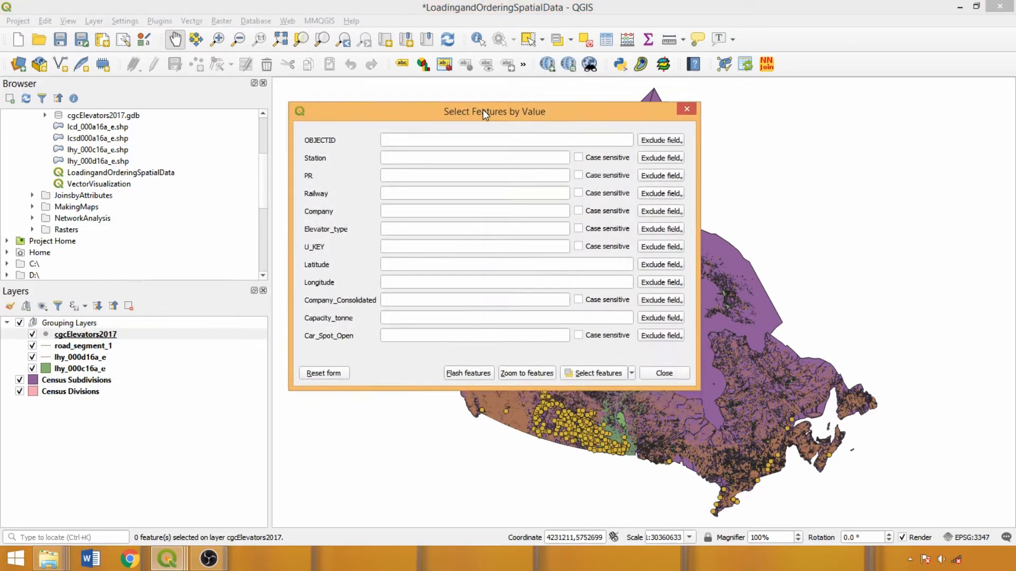
mouse_move(335, 141)
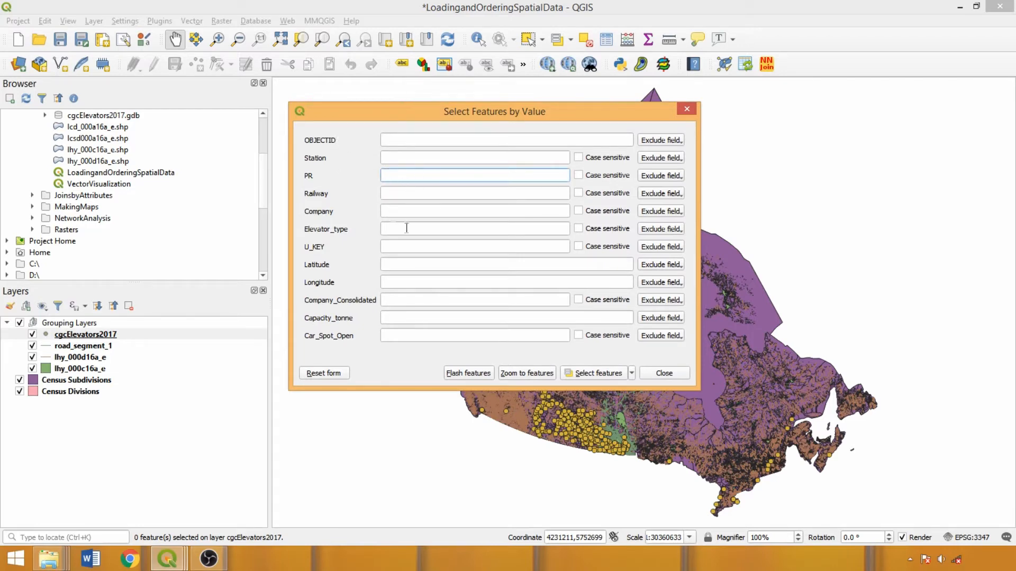
left_click(659, 176)
type("BC")
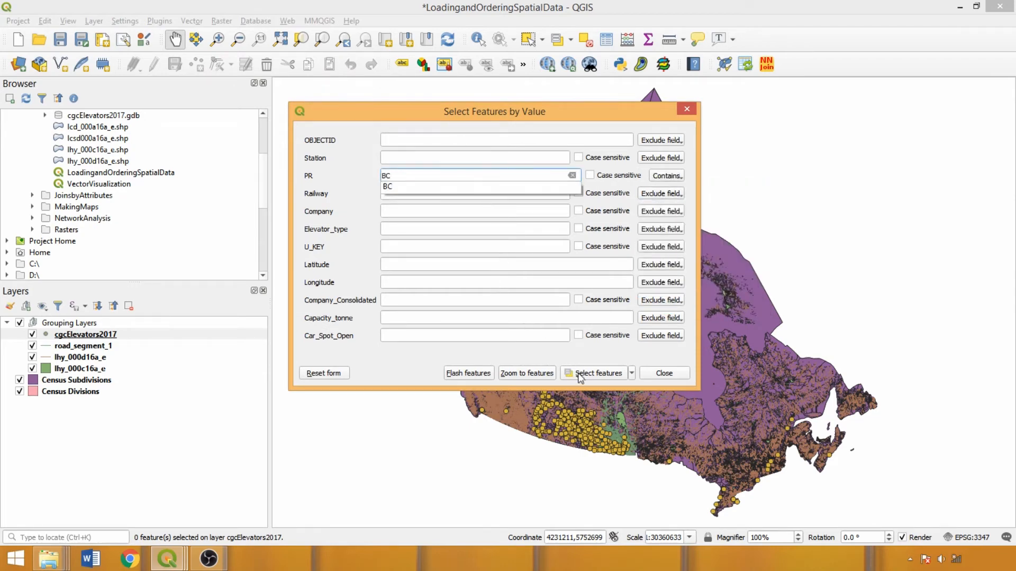
left_click(527, 373)
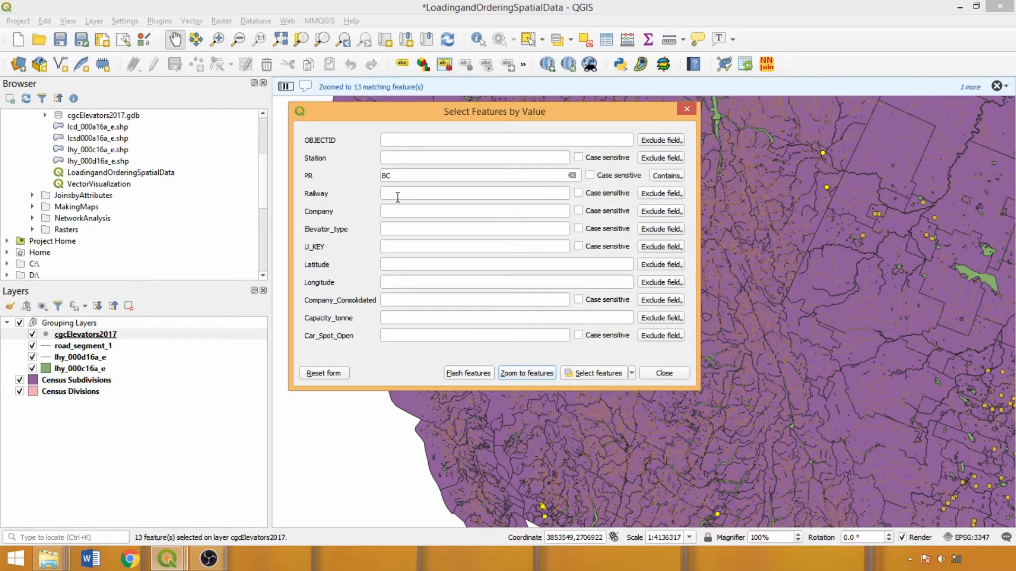
left_click(596, 372)
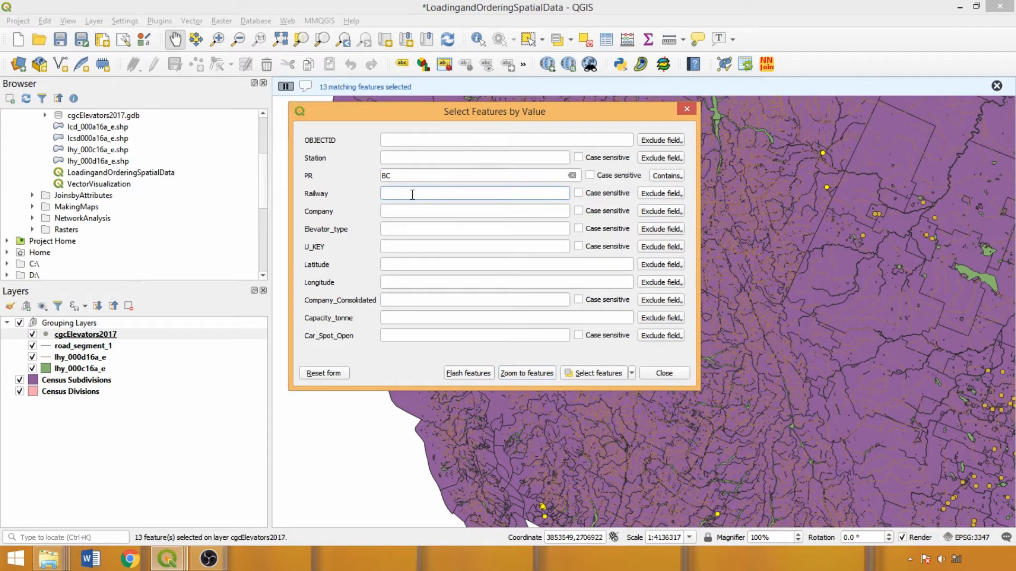
type("CN")
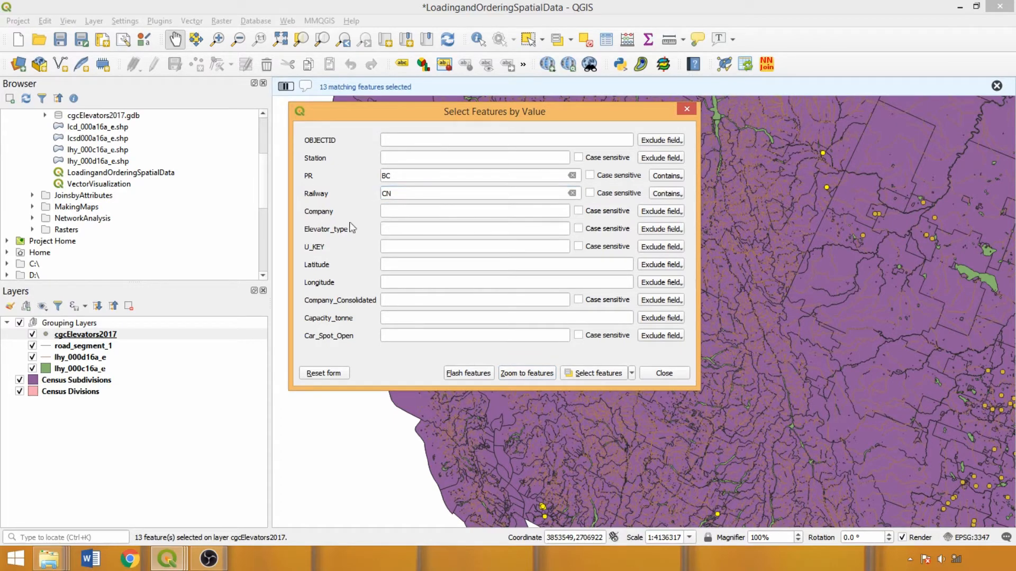
type("Termin")
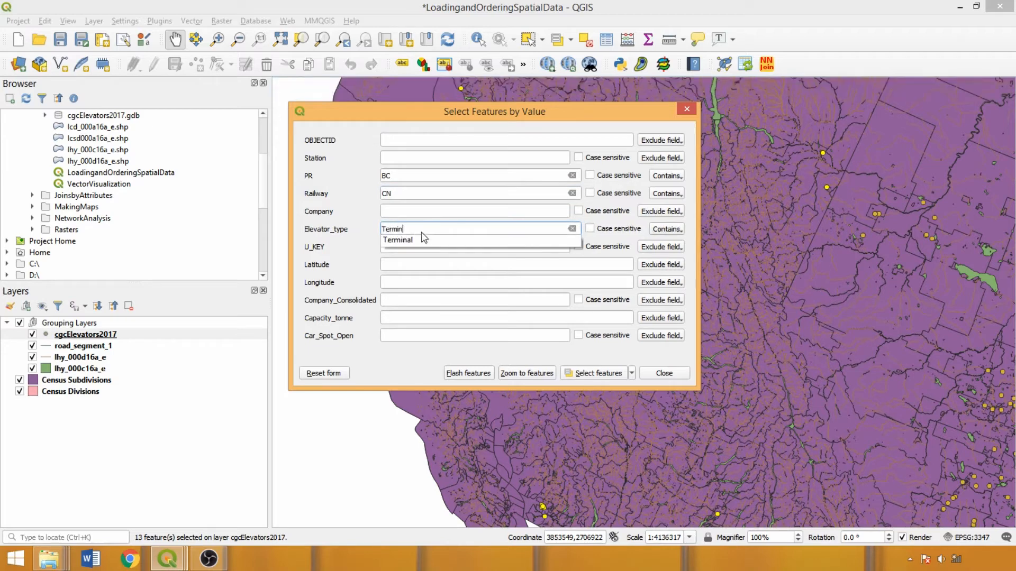
Add Capacity_tonne greater than 50000 and select the 5 matching elevators
left_click(397, 240)
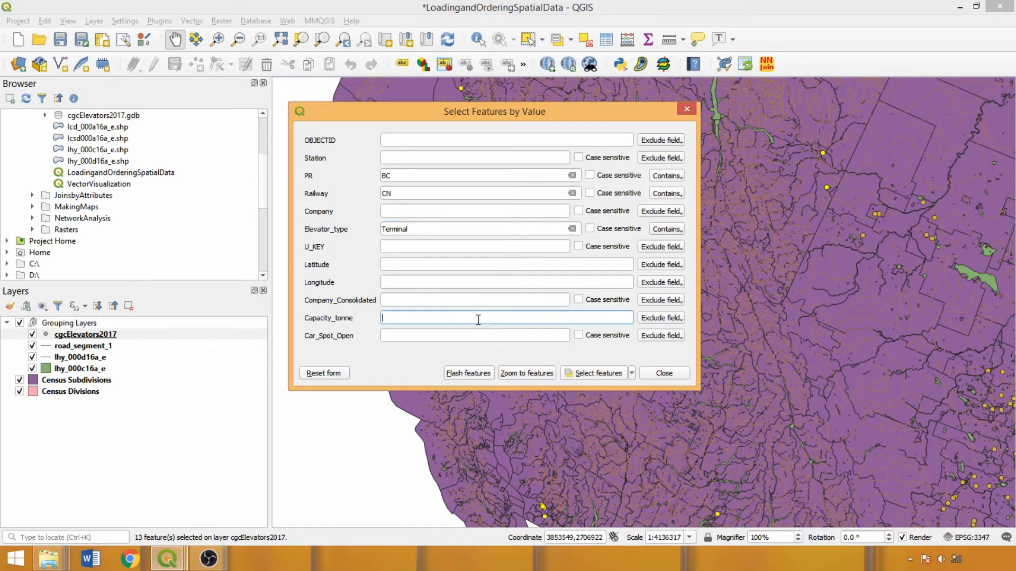
type("50000")
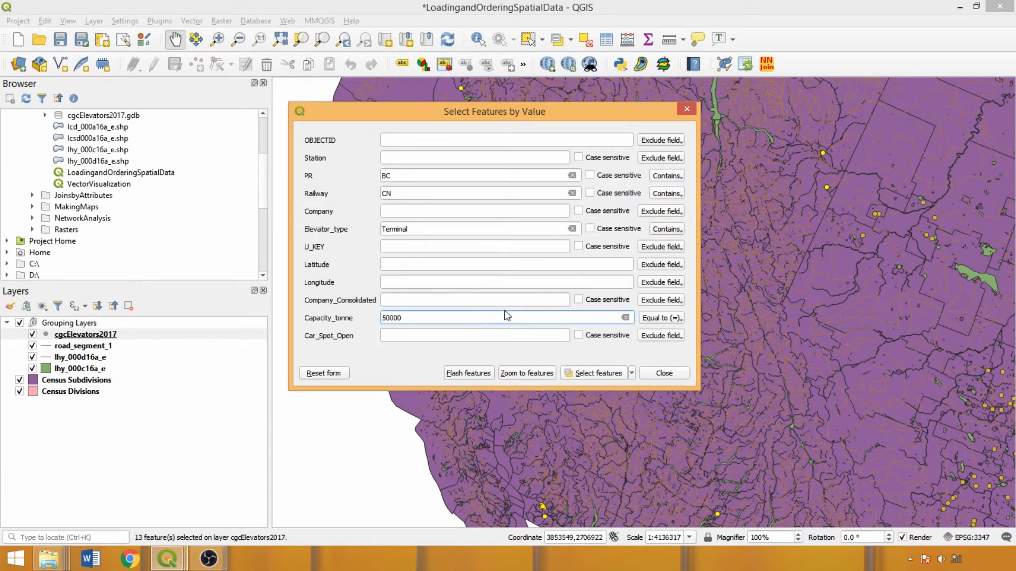
left_click(660, 317)
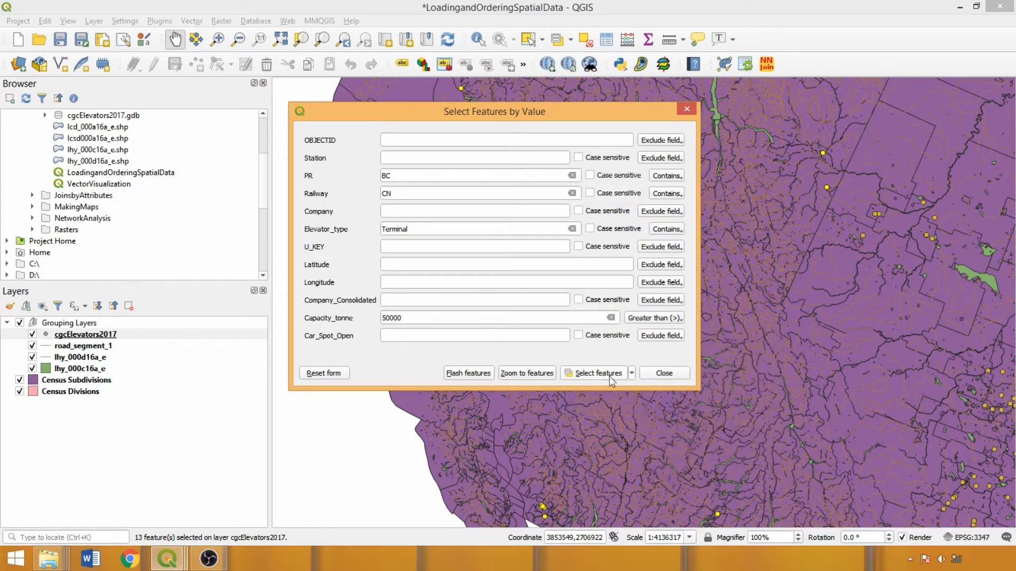
left_click(595, 373)
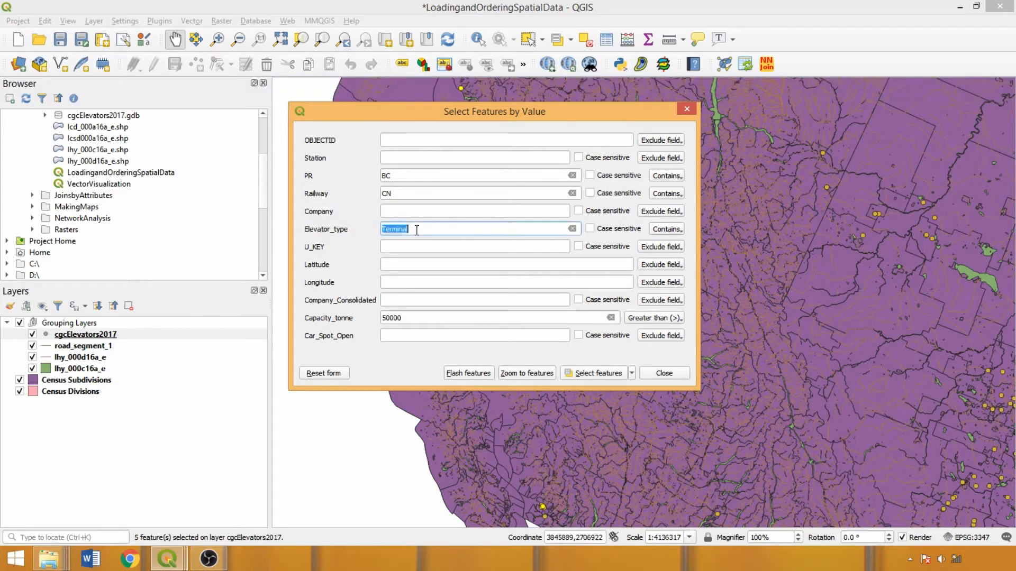
Reselect BC elevators over 50000 tonnes only, then switch the capacity test to less than
left_click(570, 229)
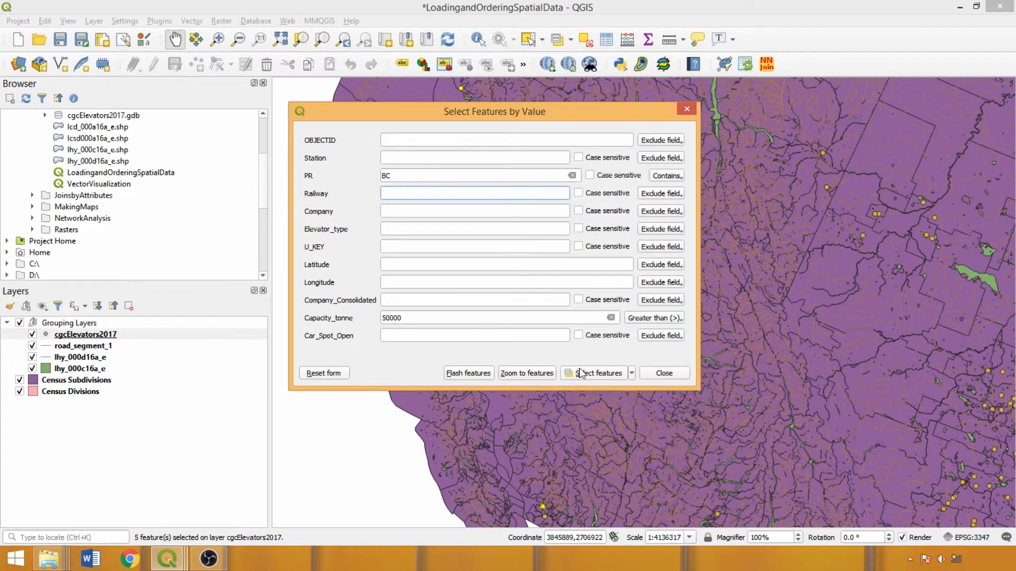
left_click(596, 373)
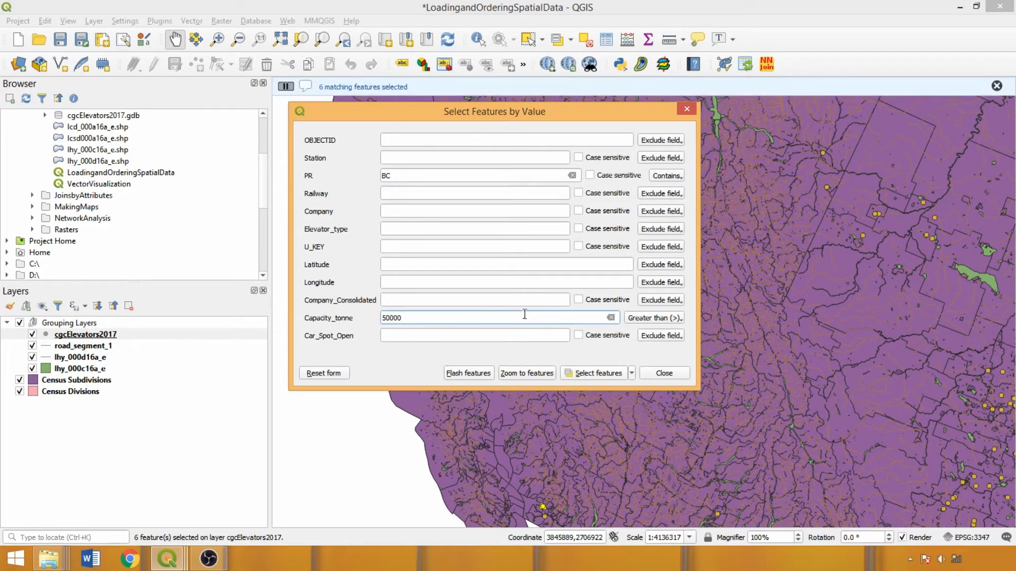
left_click(654, 317)
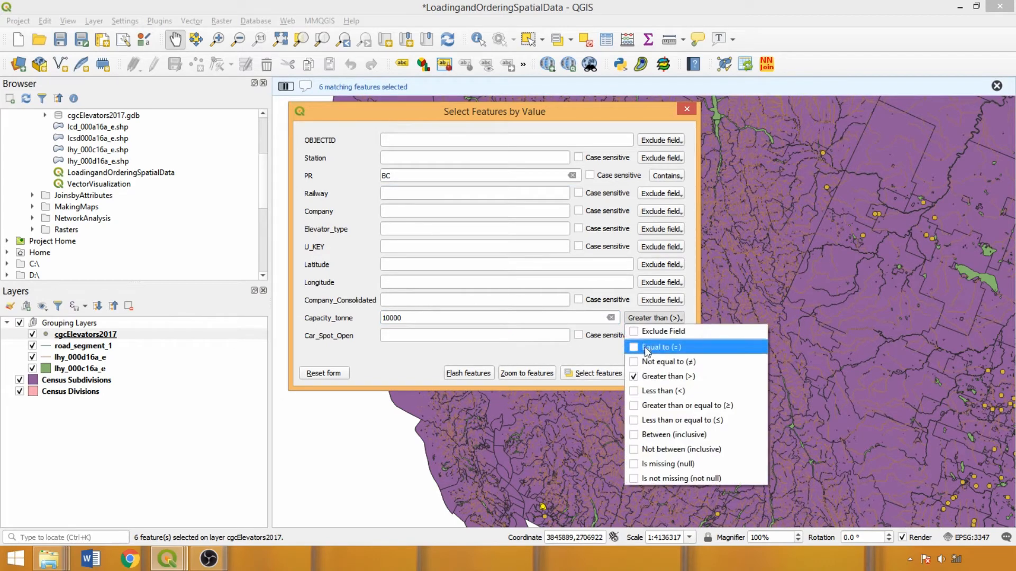
left_click(662, 390)
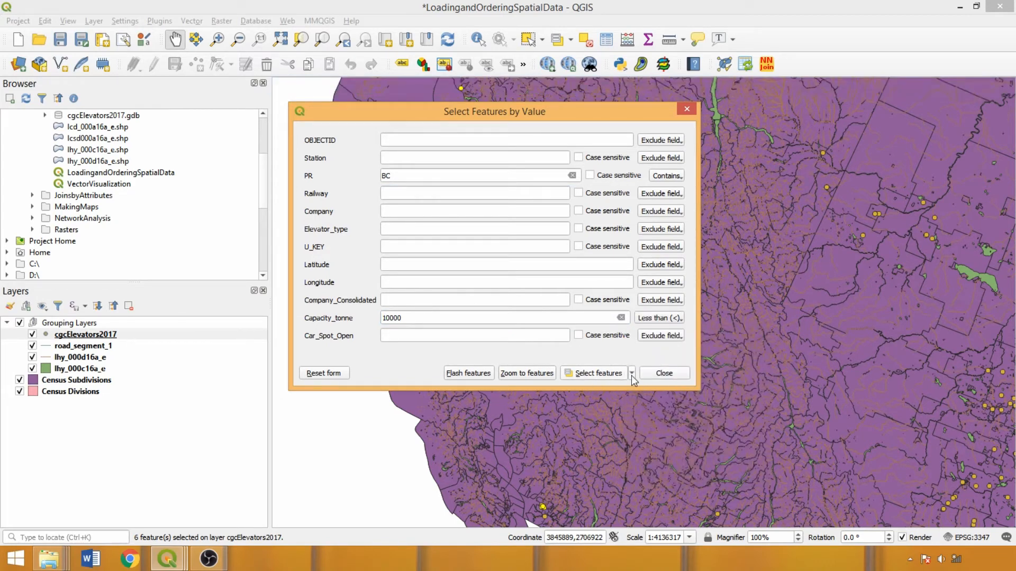
Add BC elevators under 10000 tonnes to the current selection, giving 10 elevators
left_click(630, 373)
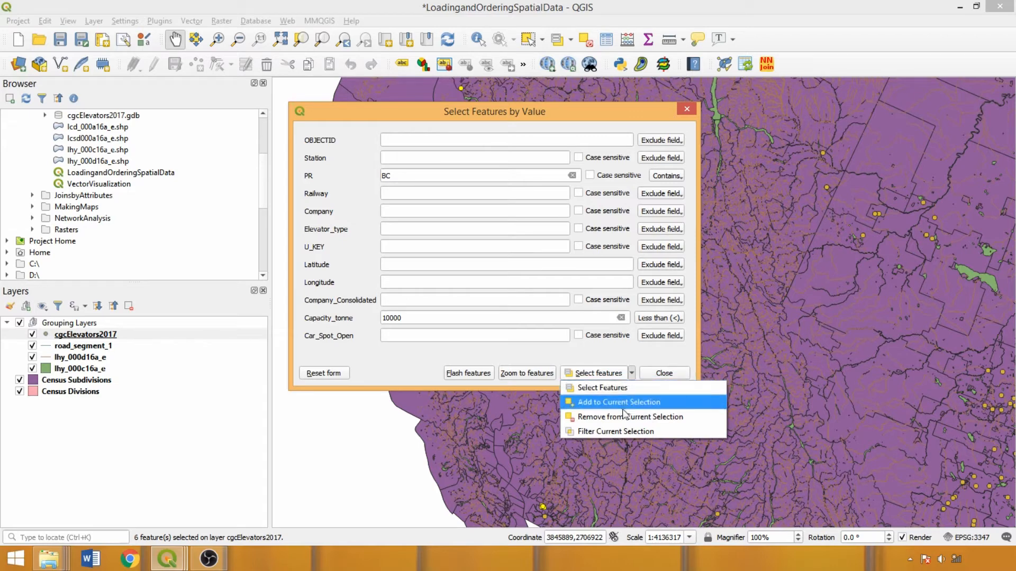
mouse_move(666, 411)
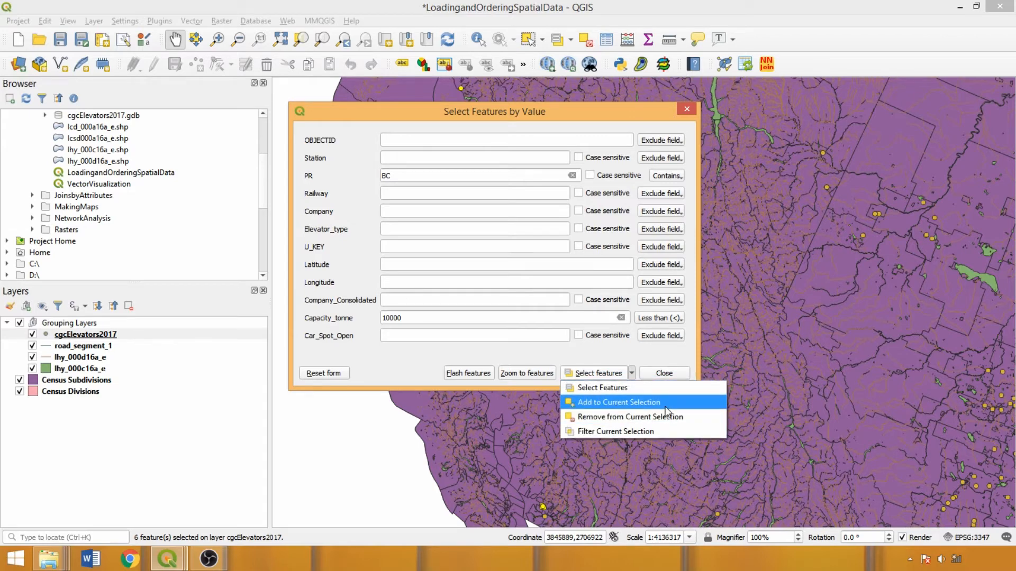
left_click(618, 402)
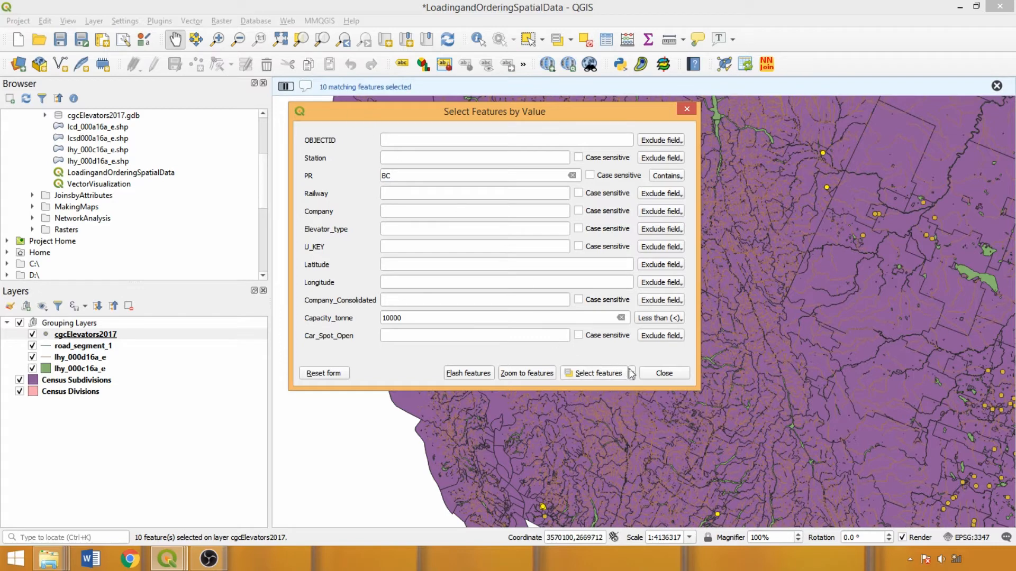
left_click(631, 373)
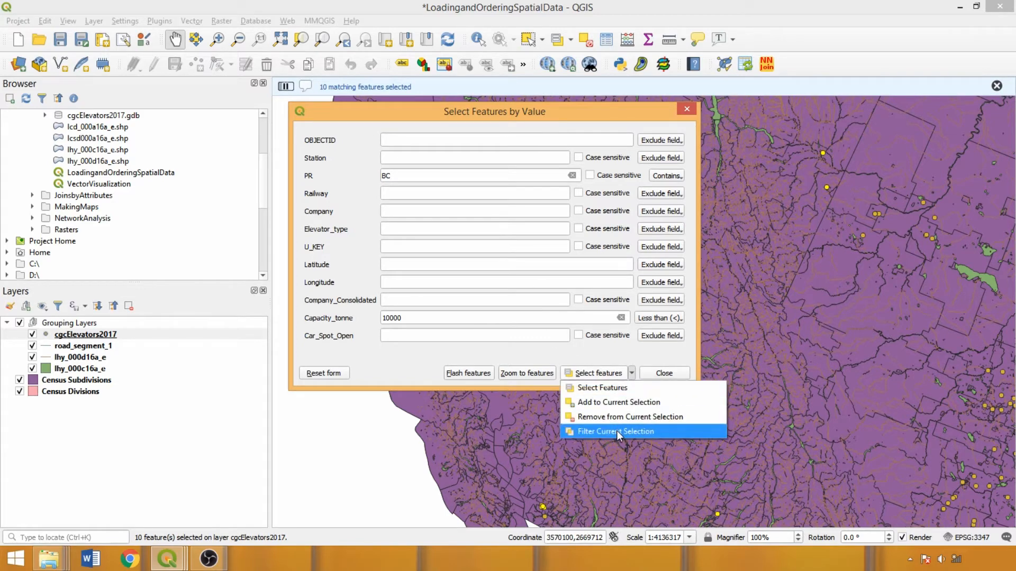
mouse_move(614, 432)
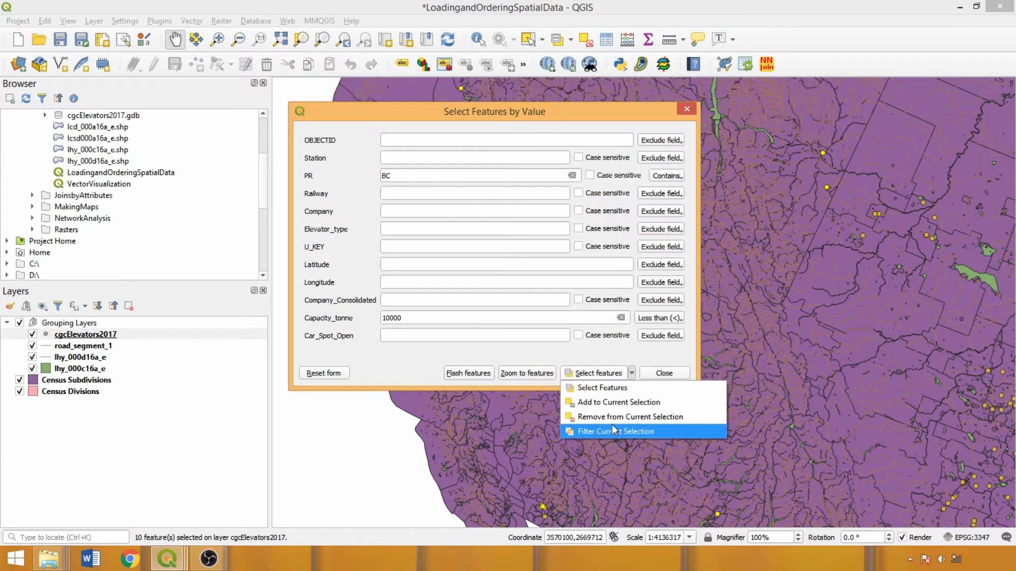
mouse_move(610, 440)
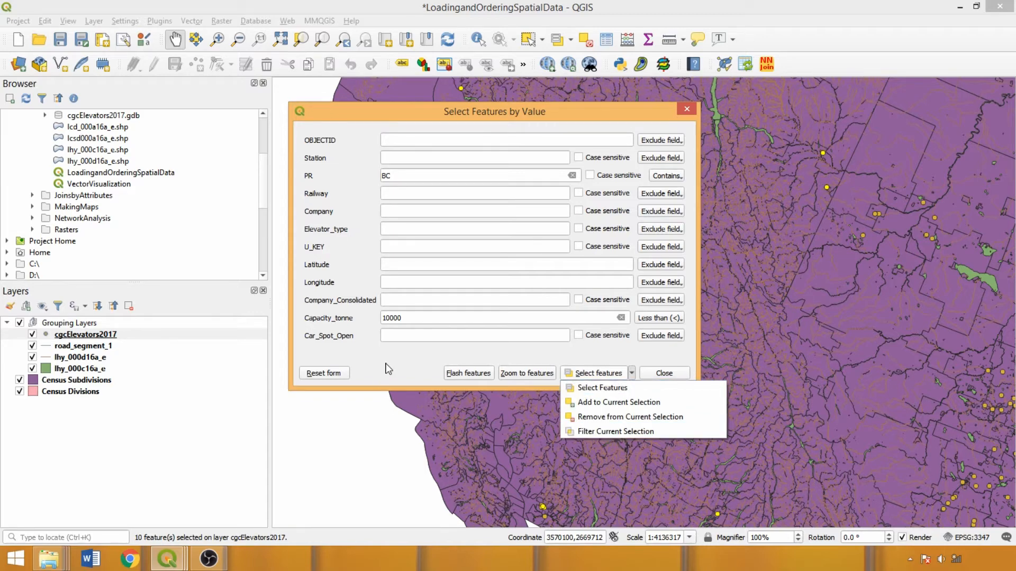
left_click(385, 354)
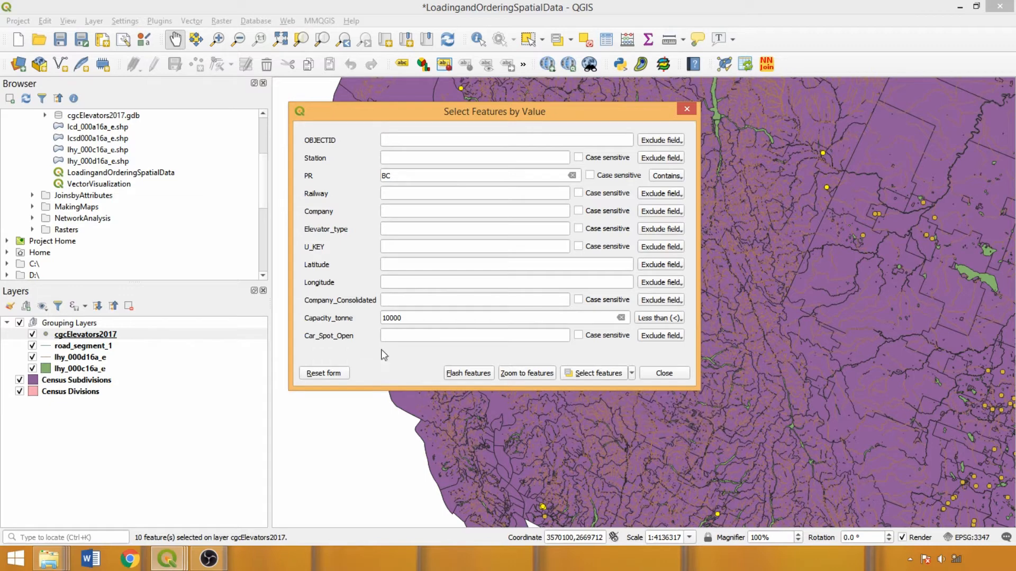
mouse_move(386, 331)
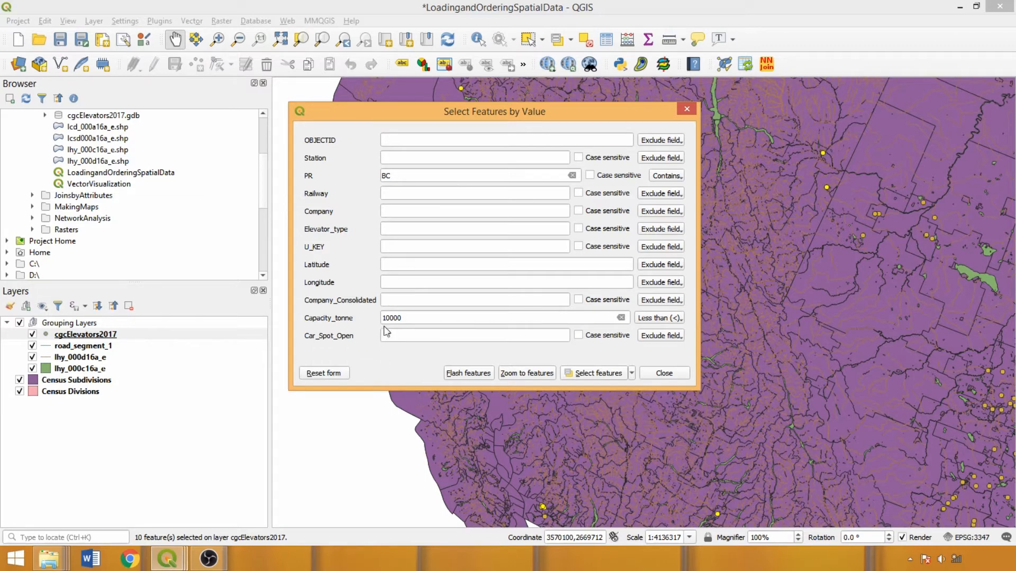
Close Select by Value and start a Select by Expression on Census Subdivisions
left_click(662, 373)
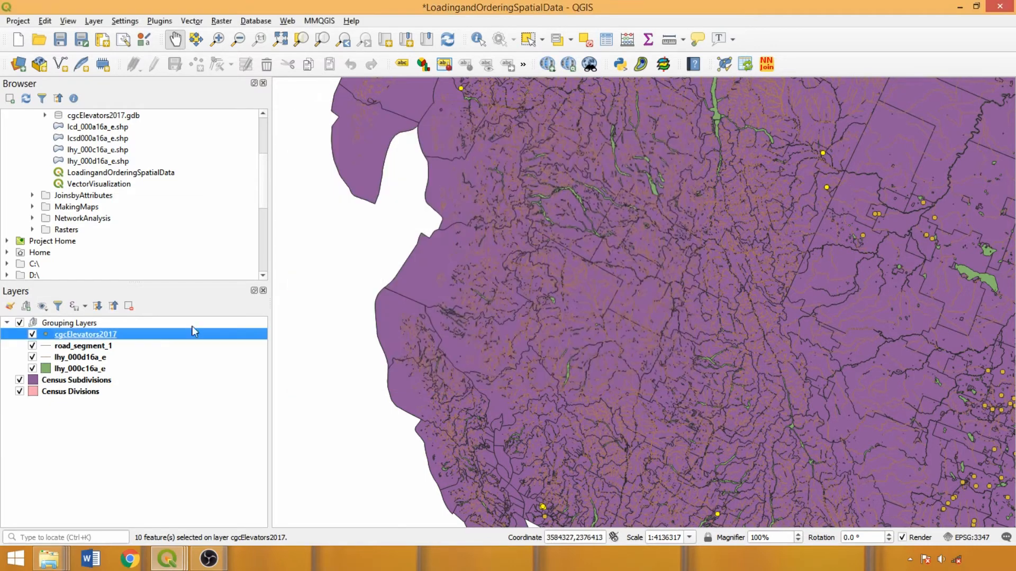
left_click(76, 380)
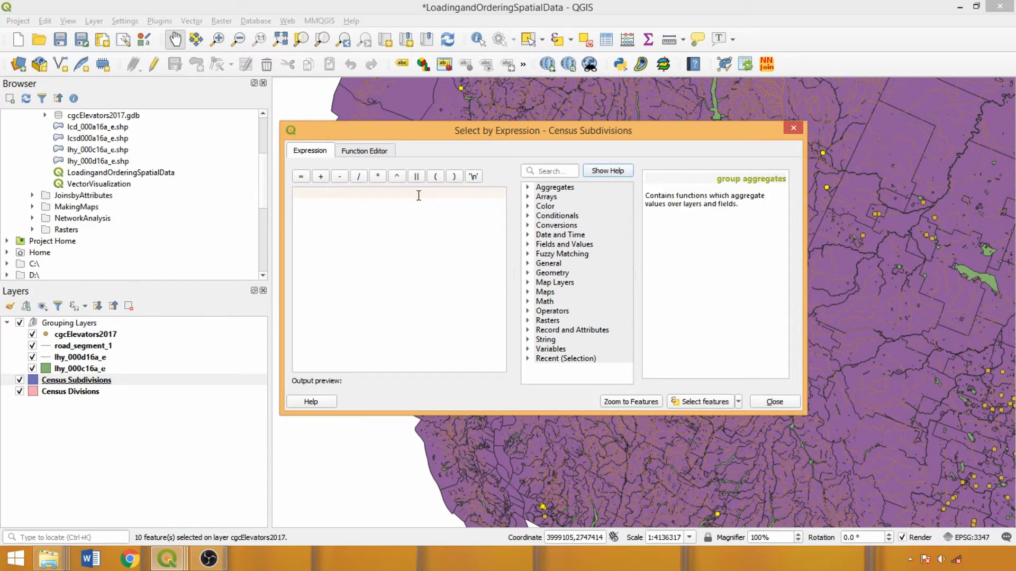
mouse_move(534, 287)
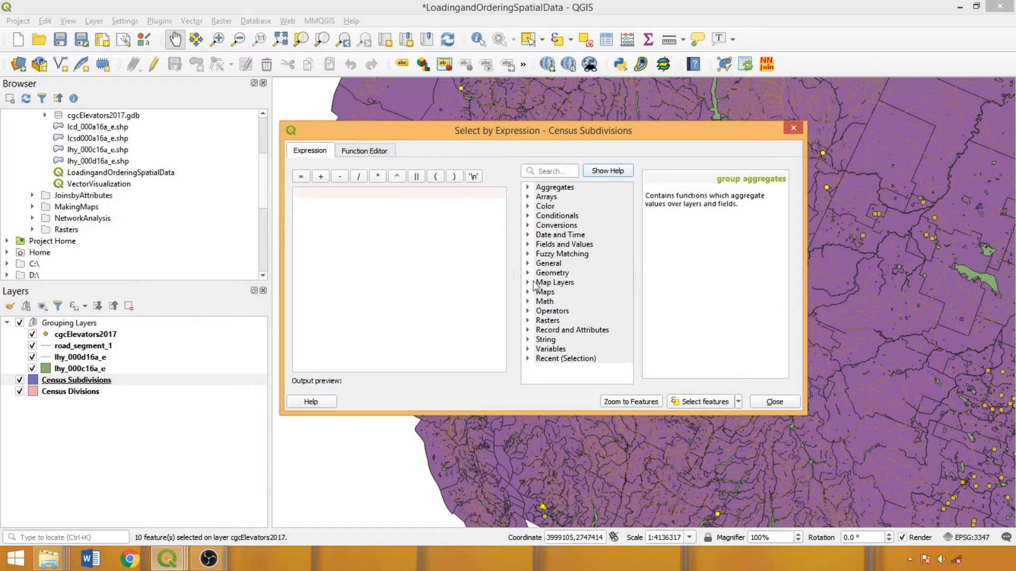
mouse_move(527, 256)
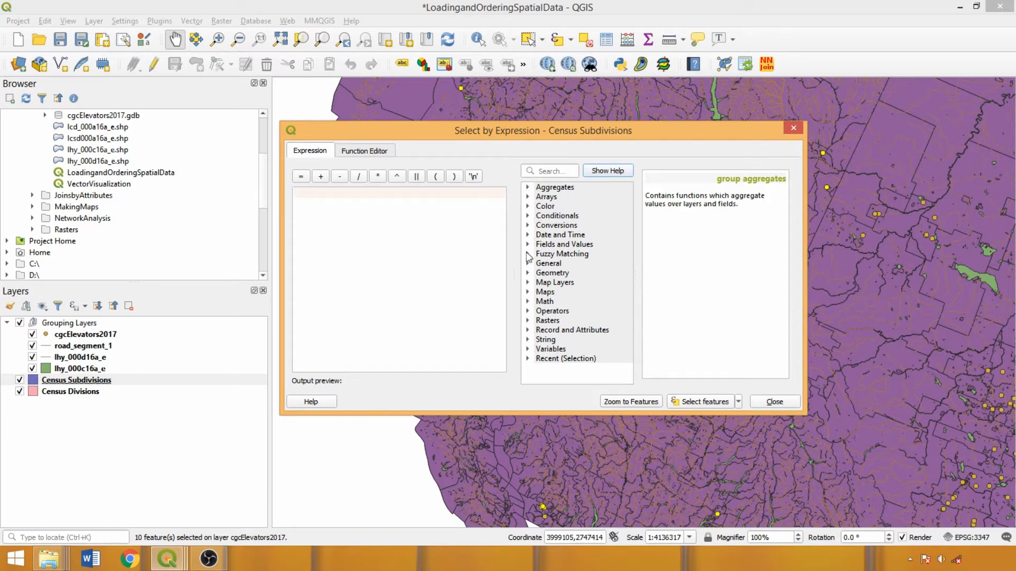
left_click(527, 187)
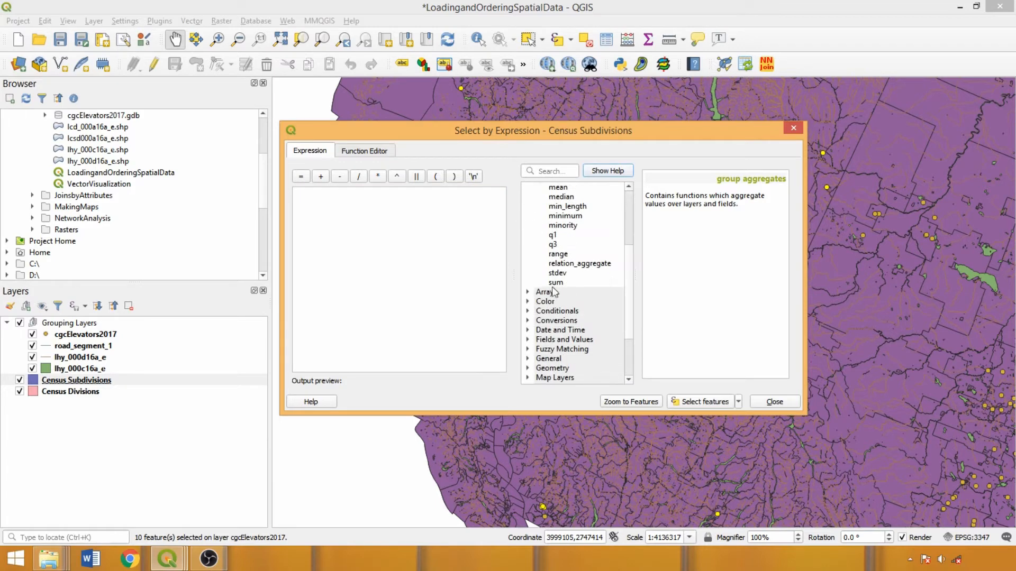
Read the sum aggregate function's help and usage examples
left_click(555, 283)
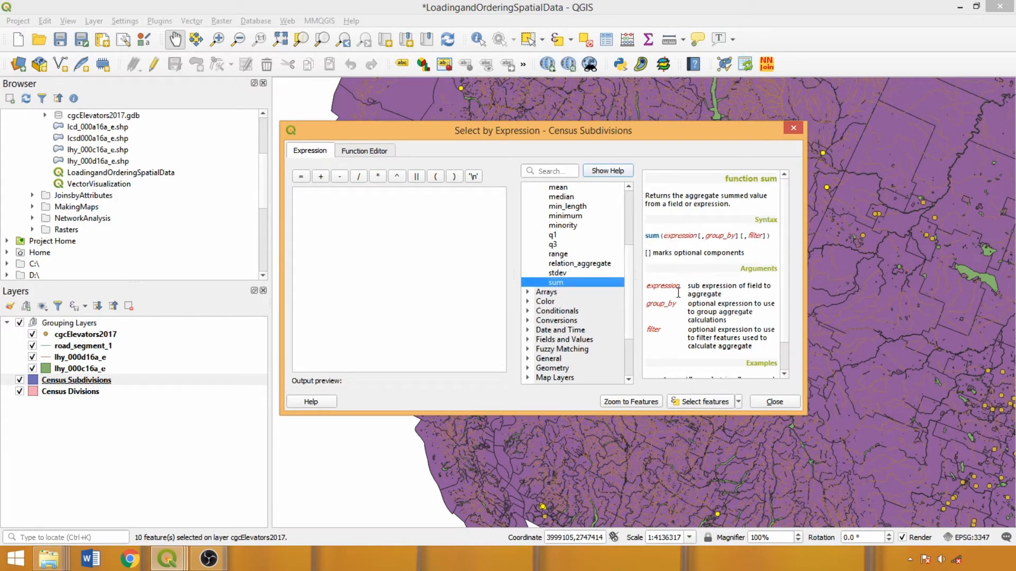
scroll("down", 3)
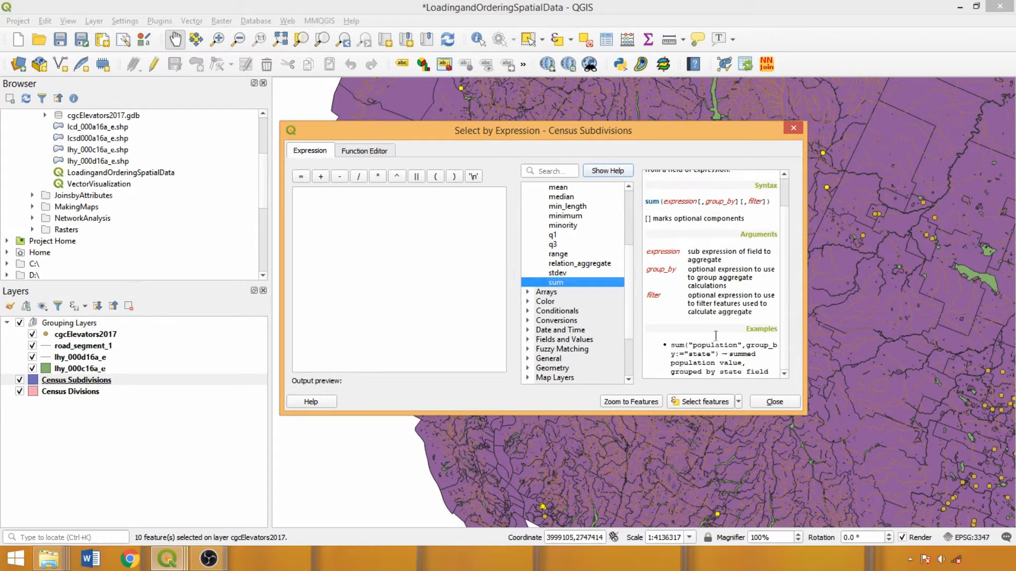
scroll("up", 3)
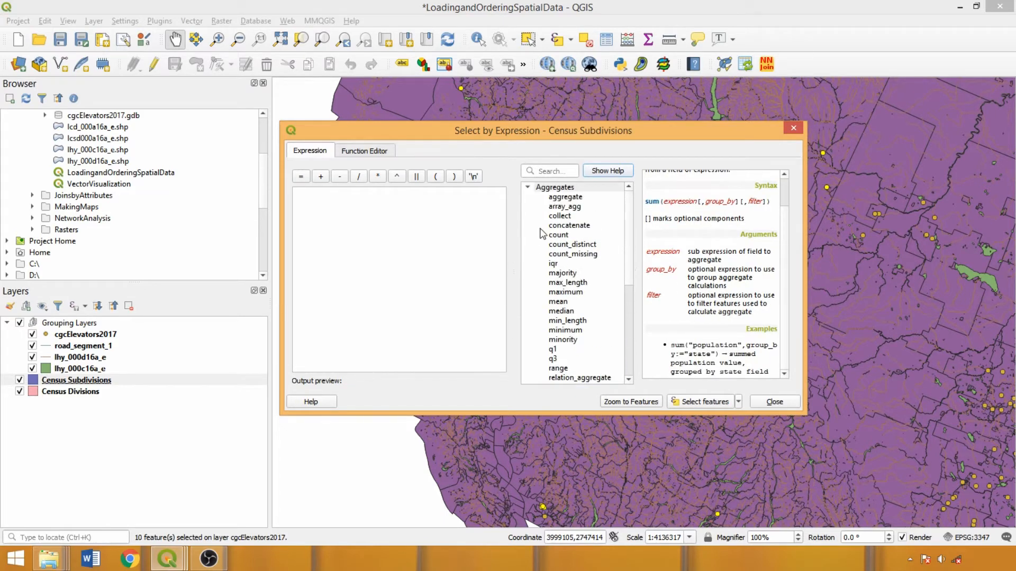
List all unique PRNAME values and add the PRNAME field to the expression
left_click(529, 188)
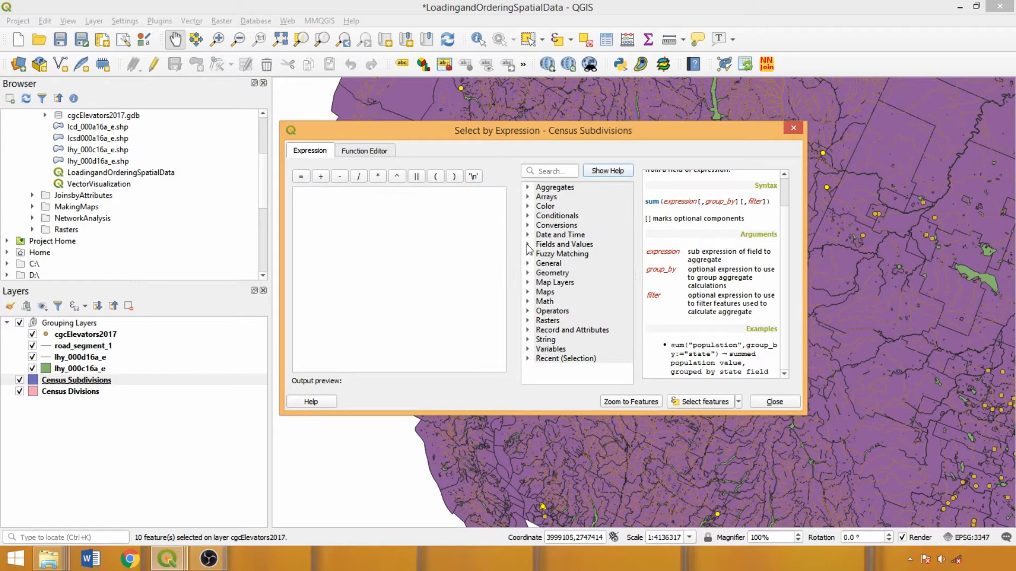
left_click(564, 245)
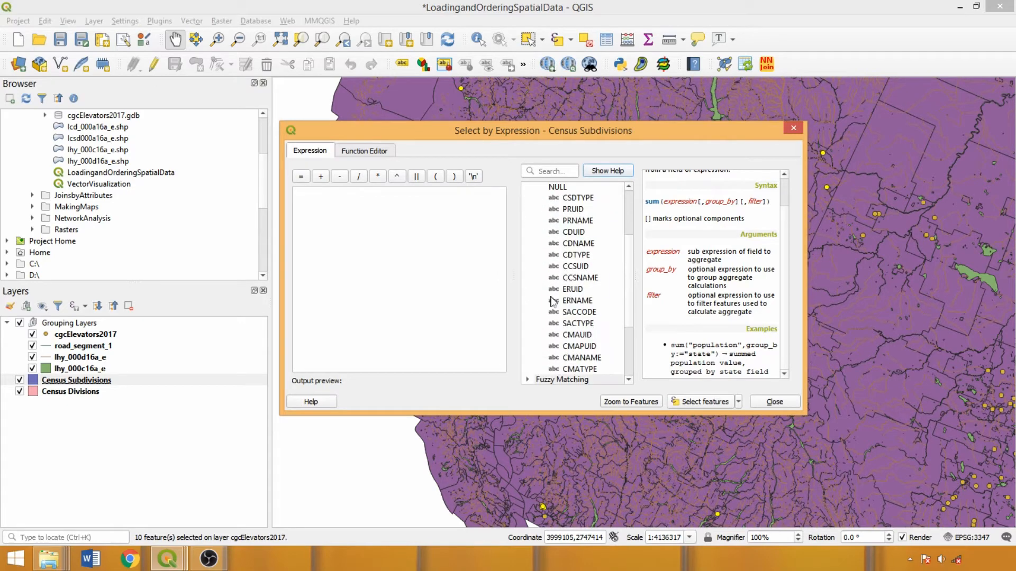
left_click(576, 220)
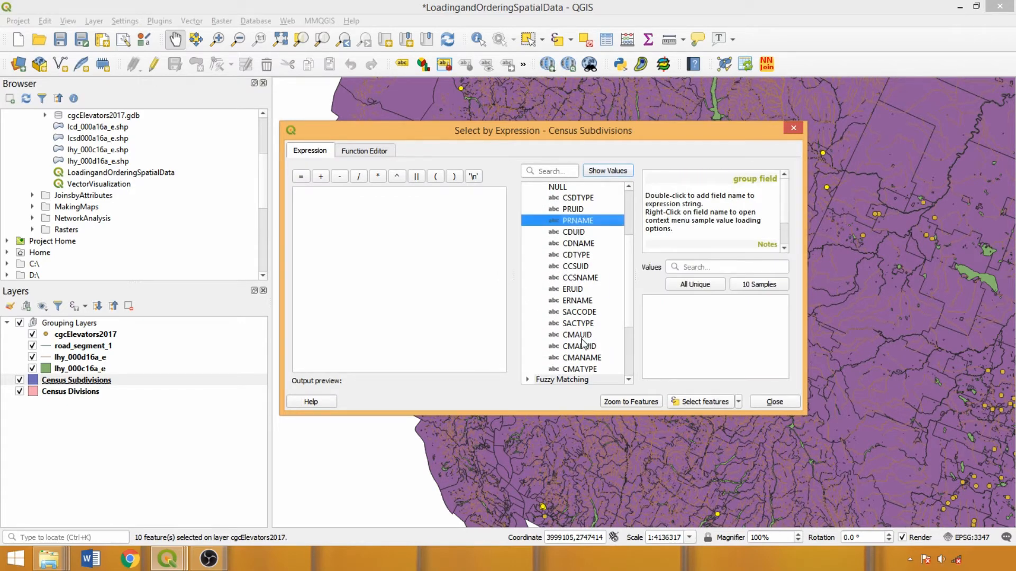
mouse_move(723, 352)
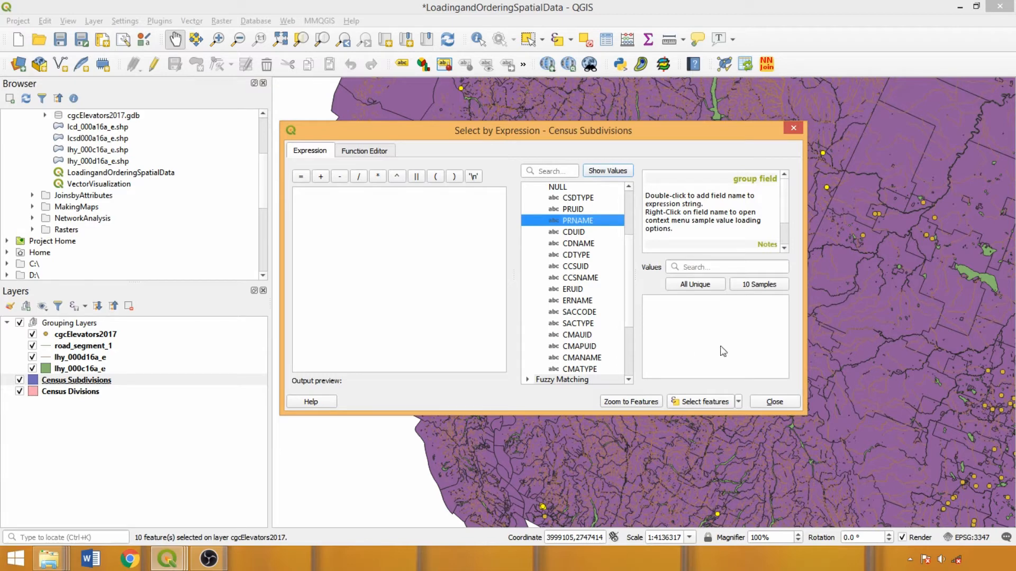
left_click(694, 284)
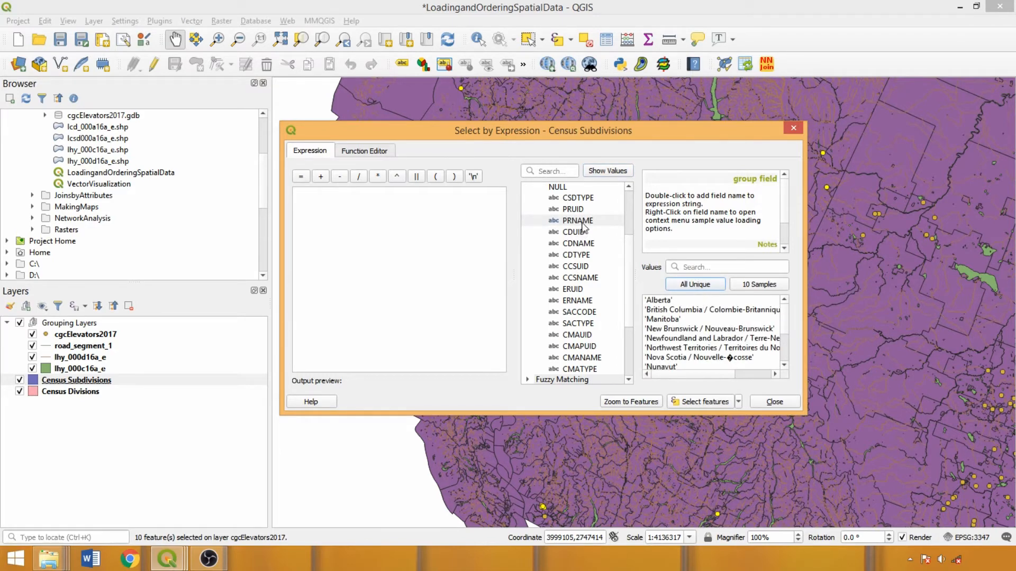
double_click(578, 220)
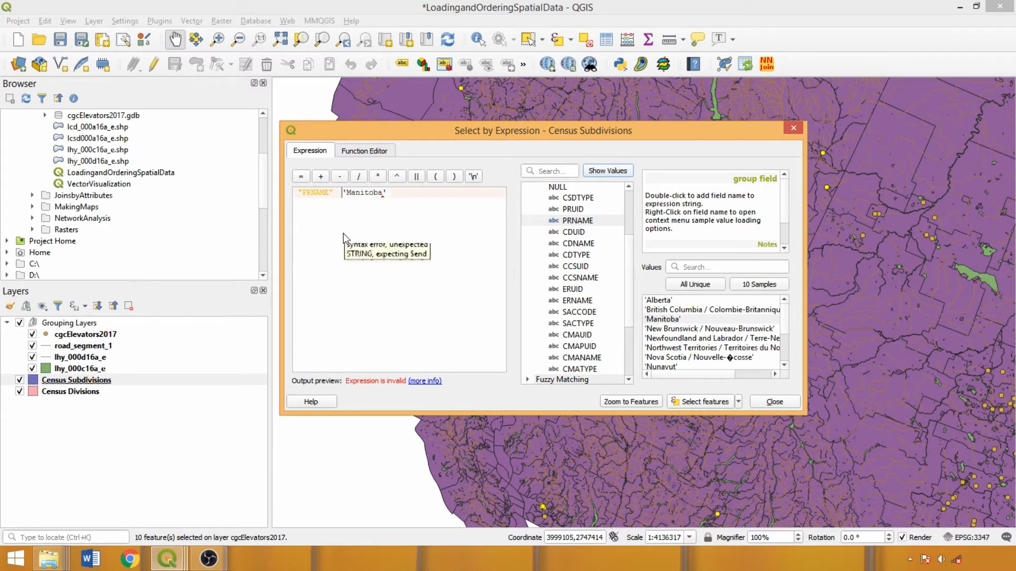
mouse_move(525, 261)
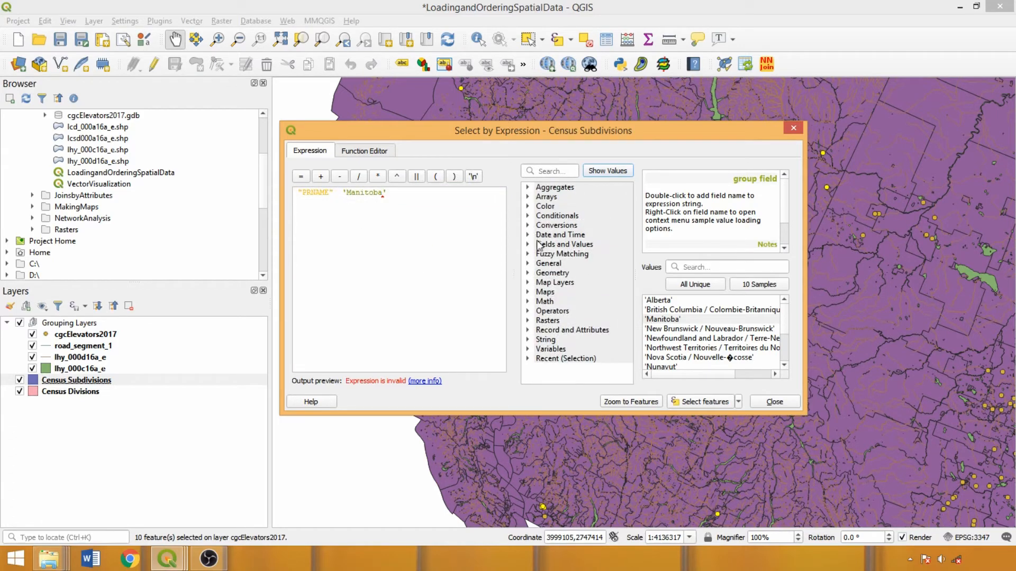
Select the 229 subdivisions where "PRNAME" LIKE 'Manitoba' and close the query
left_click(553, 310)
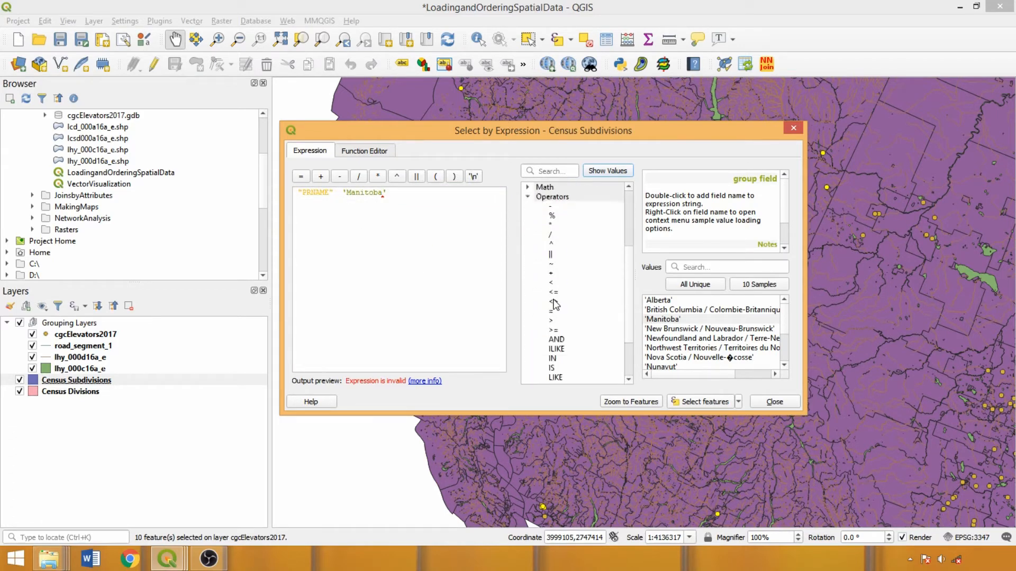
scroll("down", 3)
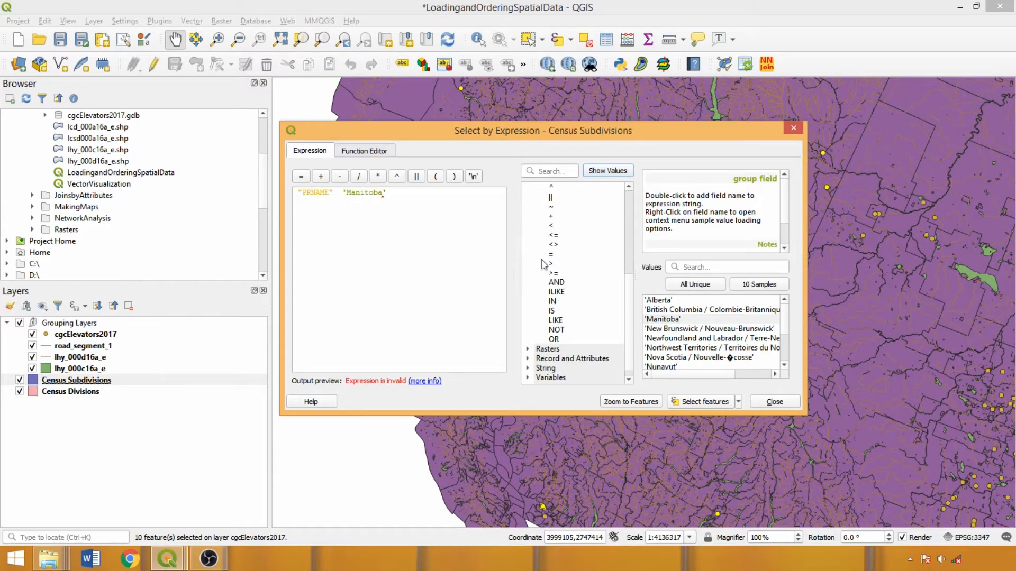
left_click(699, 402)
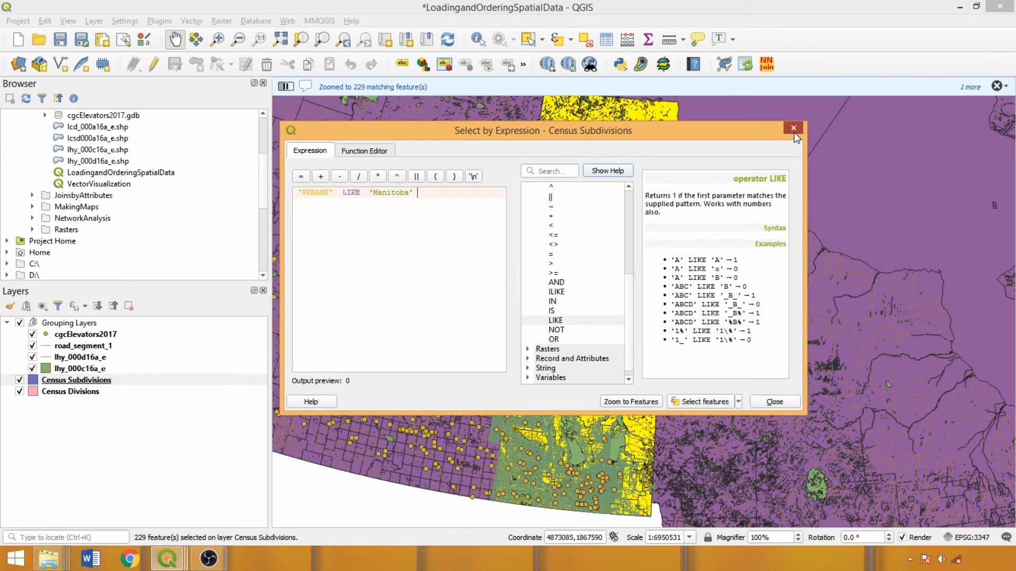
left_click(792, 128)
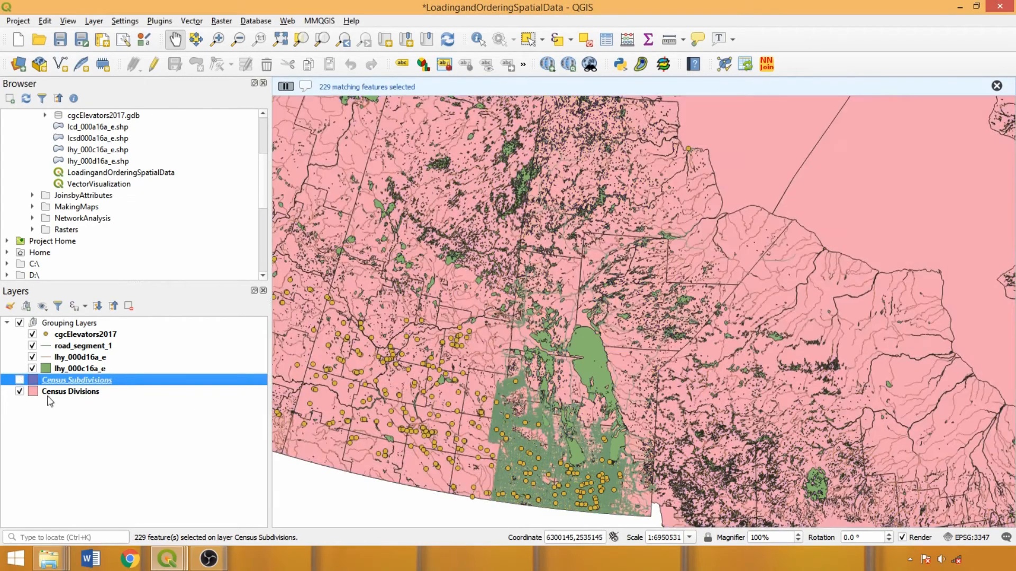
On Census Divisions, select the 53 divisions where "PRNAME" LIKE 'N%'
left_click(70, 391)
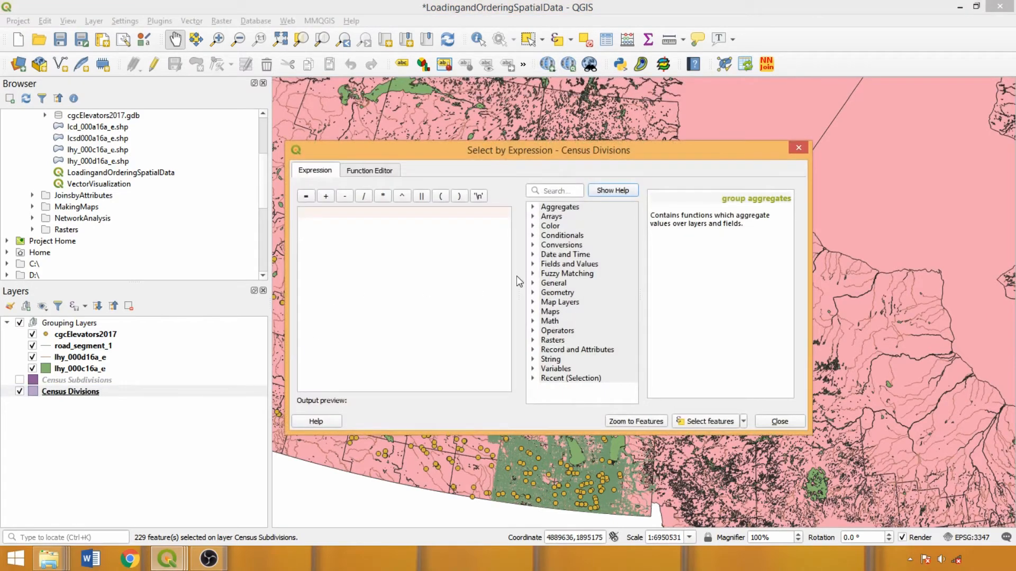
left_click(569, 263)
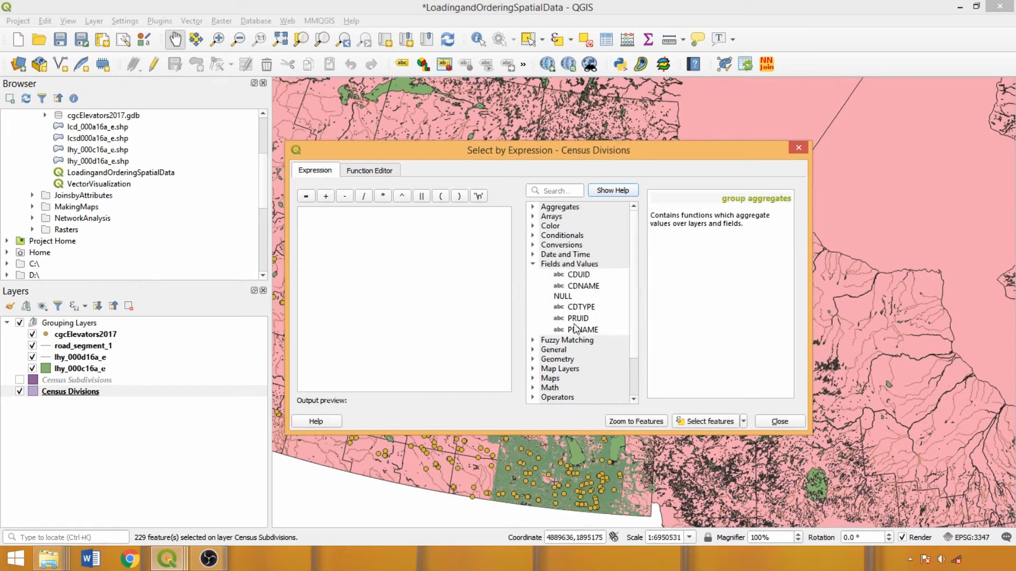
double_click(582, 330)
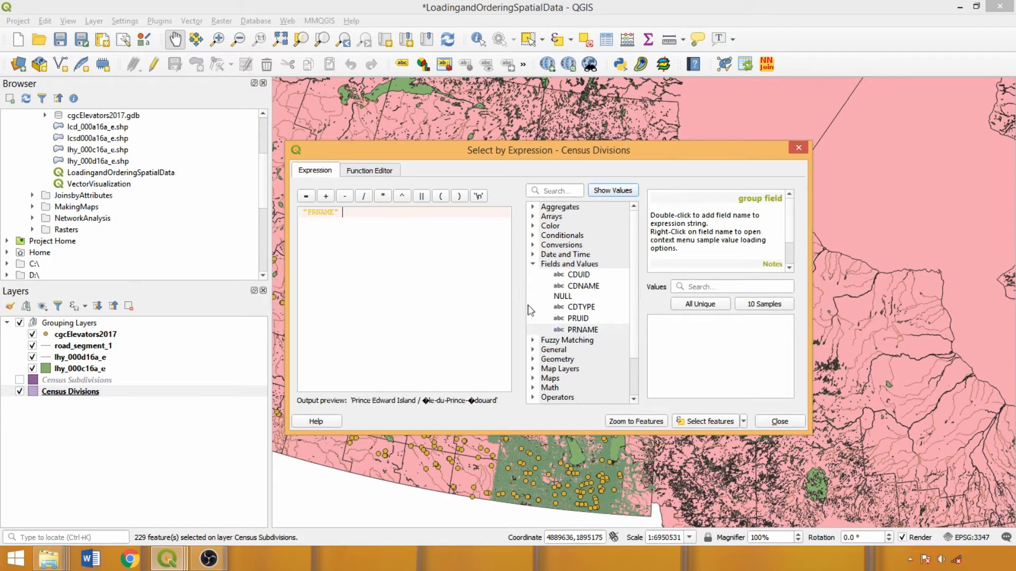
type("LIKE")
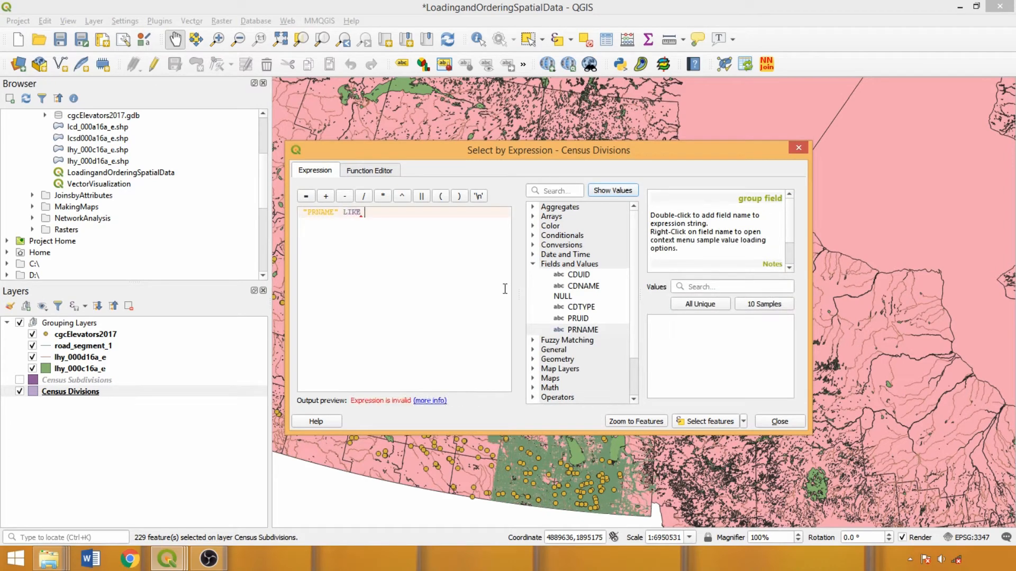
type("'%")
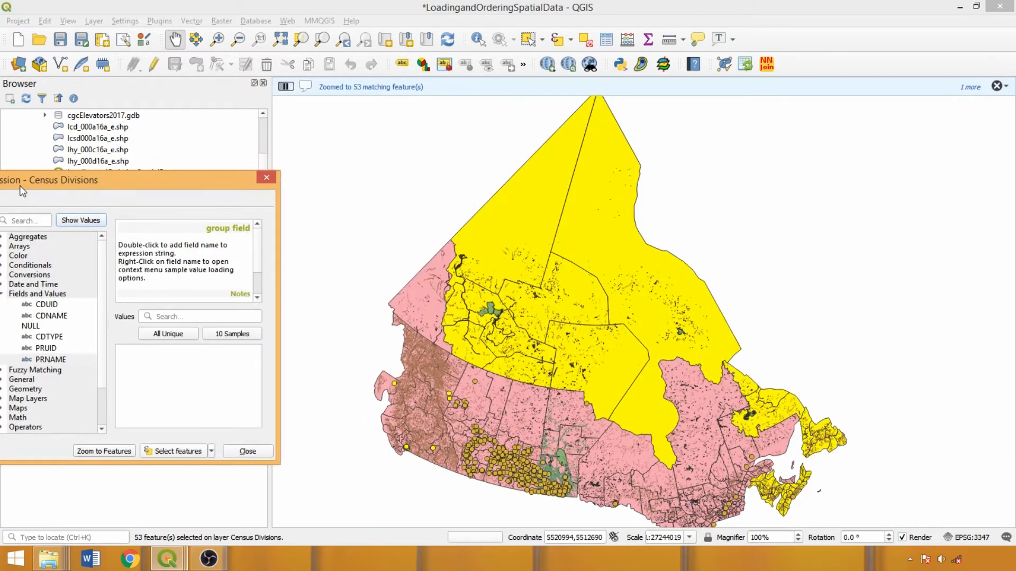
left_click(178, 451)
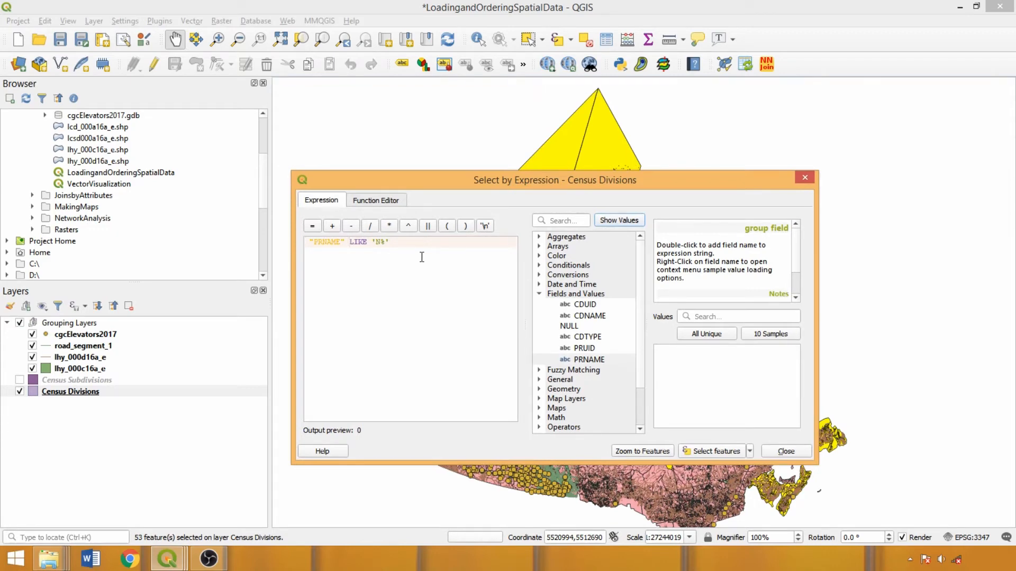
Change to "PRNAME" NOT LIKE 'N%' and select the 240 matching divisions
type("NOT")
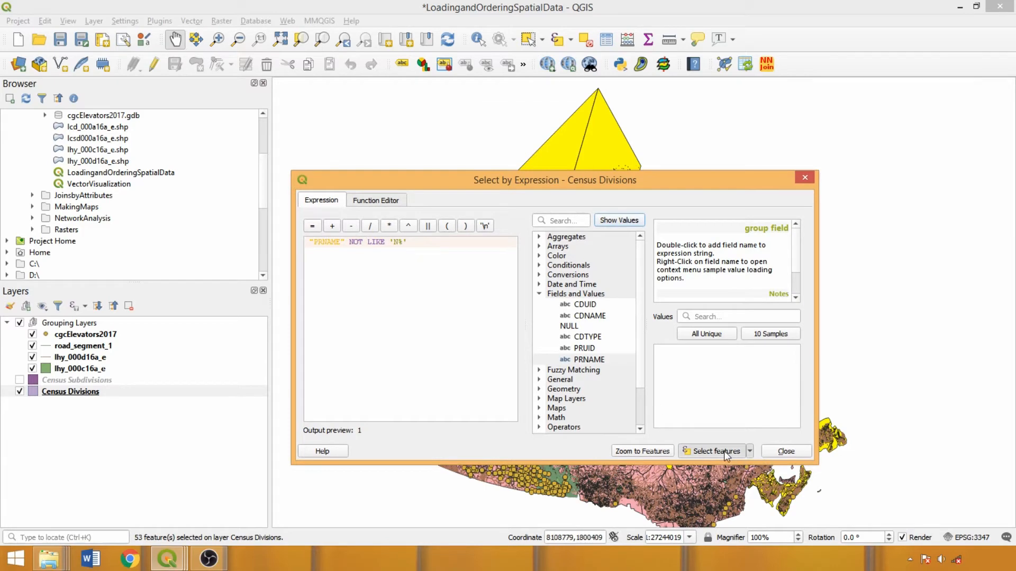
left_click(715, 451)
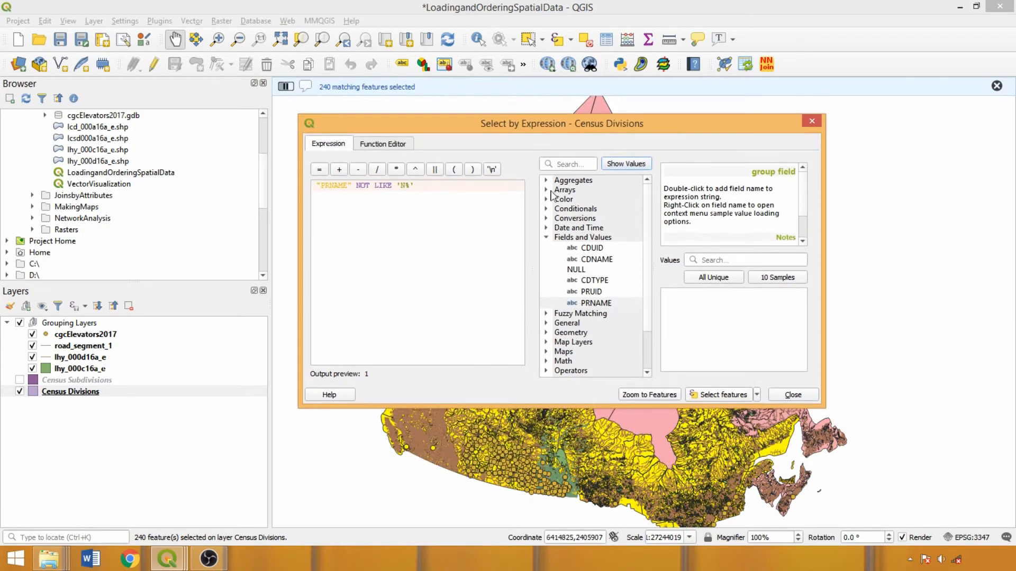
left_click(568, 39)
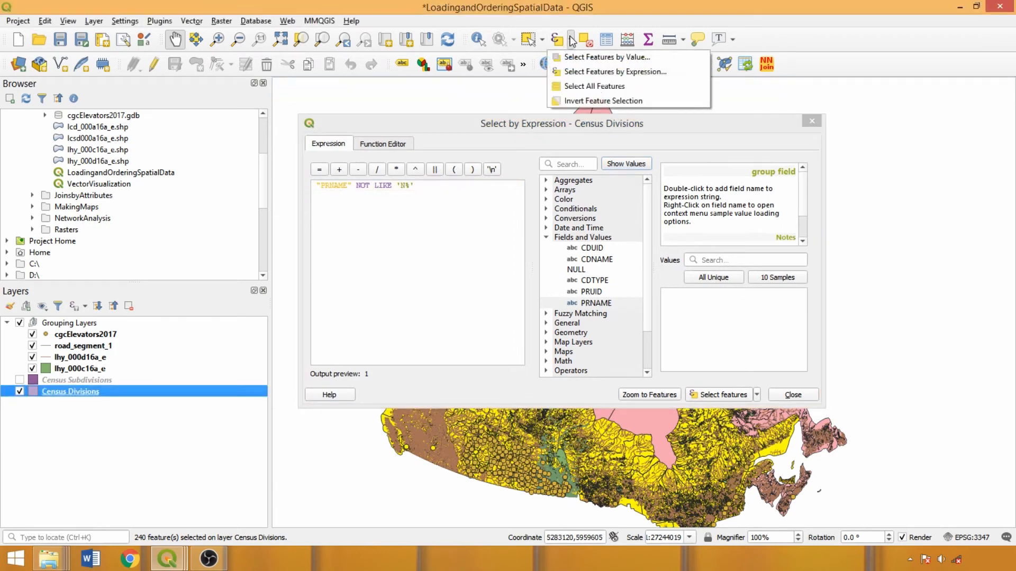
mouse_move(603, 101)
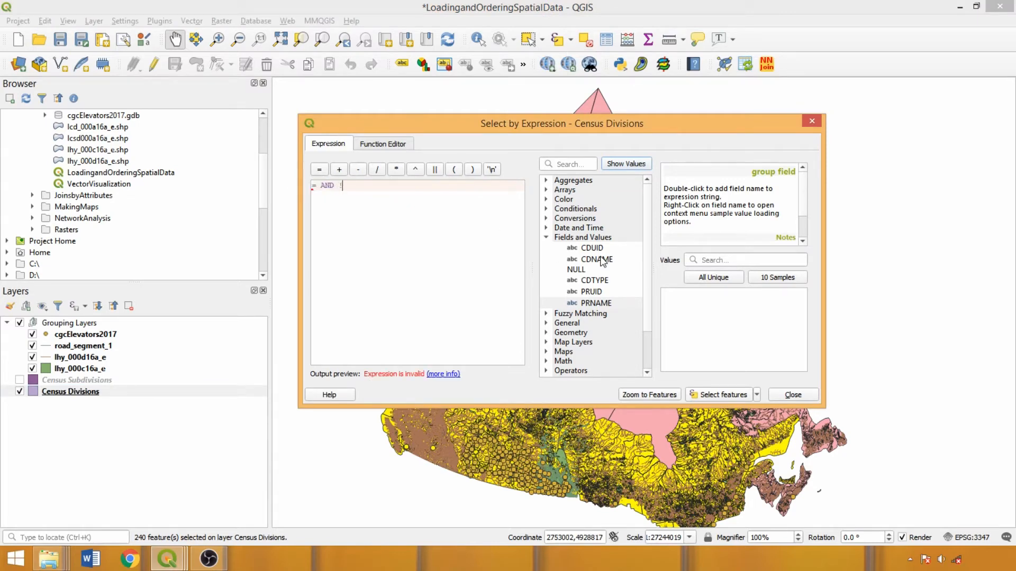
Select the 147 divisions where "CDUID" > 2000 AND "CDUID" < 4000
type("=")
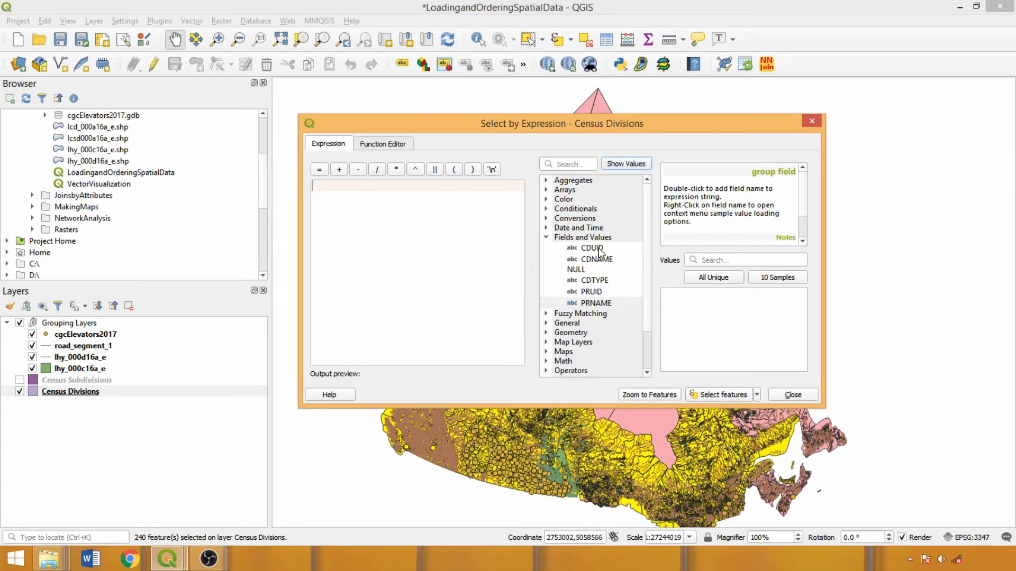
double_click(590, 248)
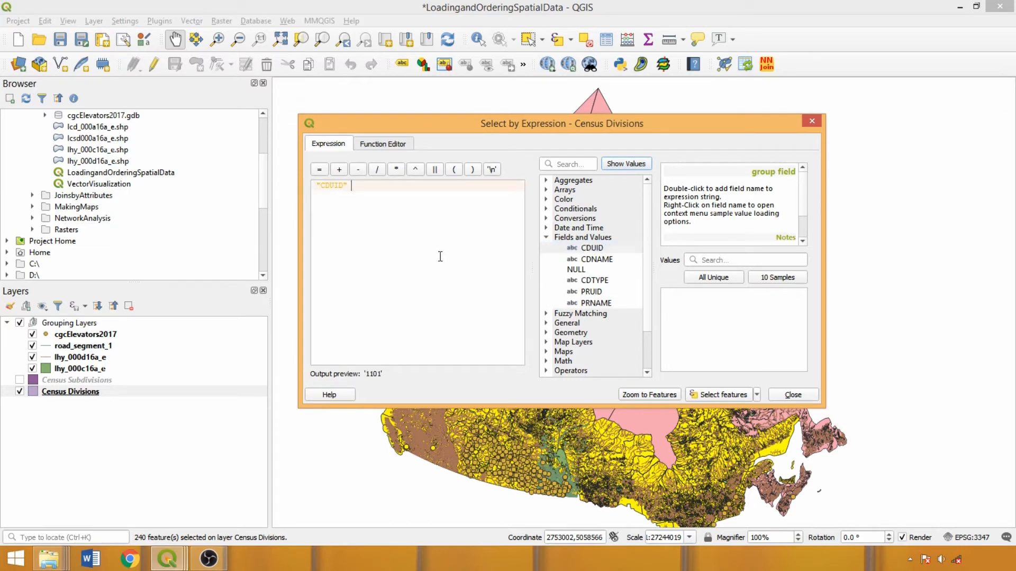
type("> 2")
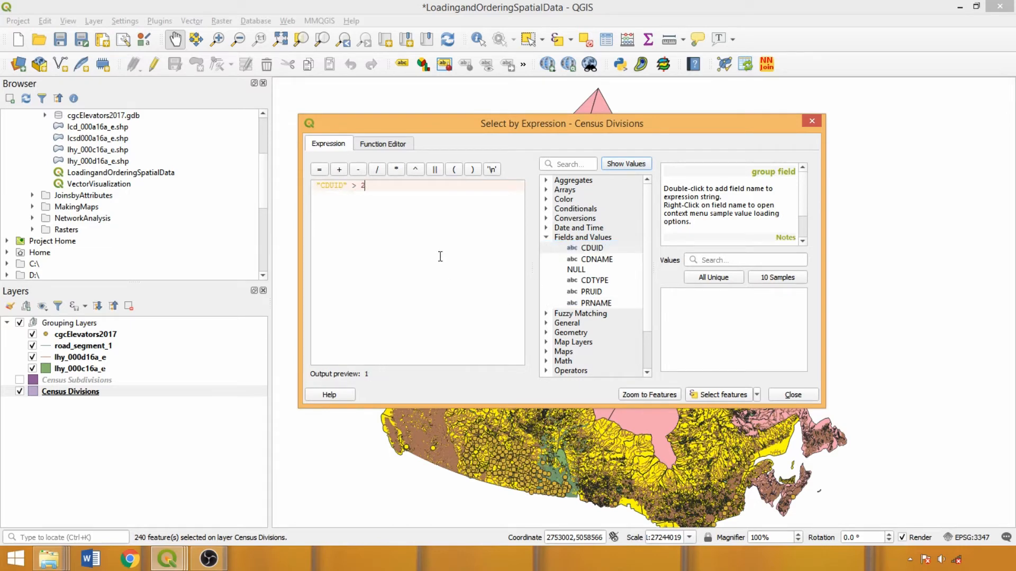
type("000 AND")
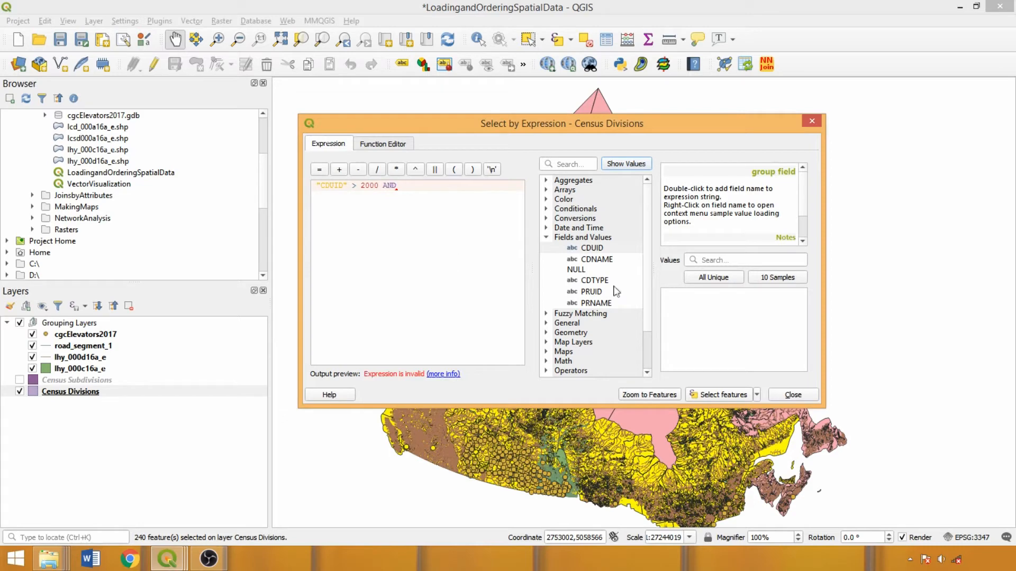
type("\"CDUID\" < 4000")
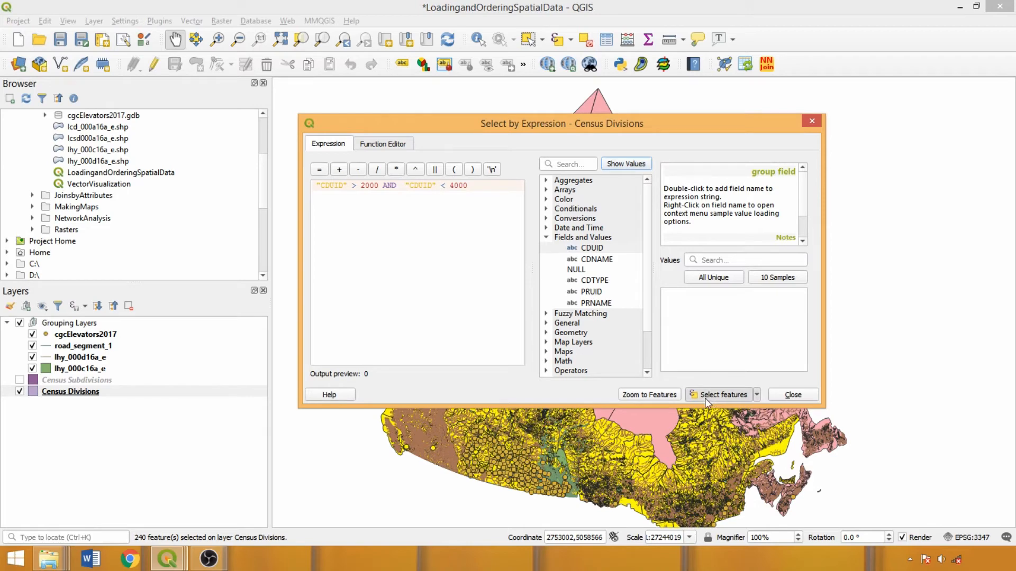
left_click(720, 394)
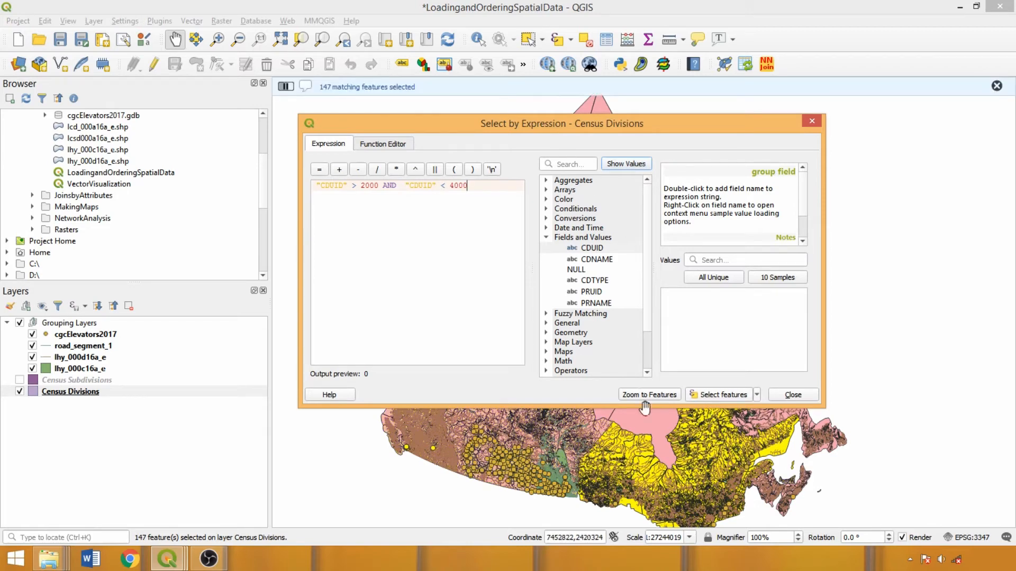
mouse_move(489, 275)
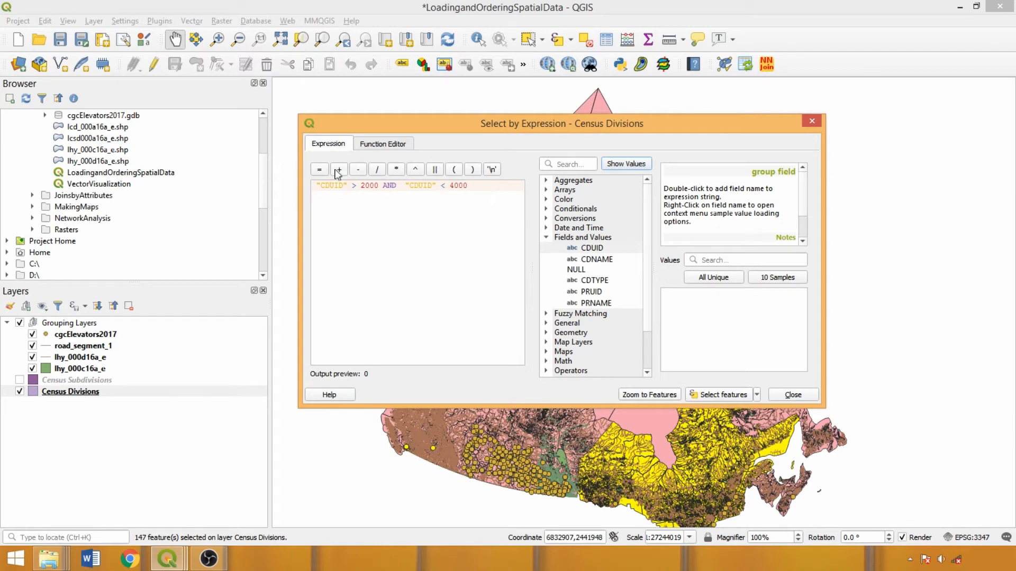
mouse_move(749, 284)
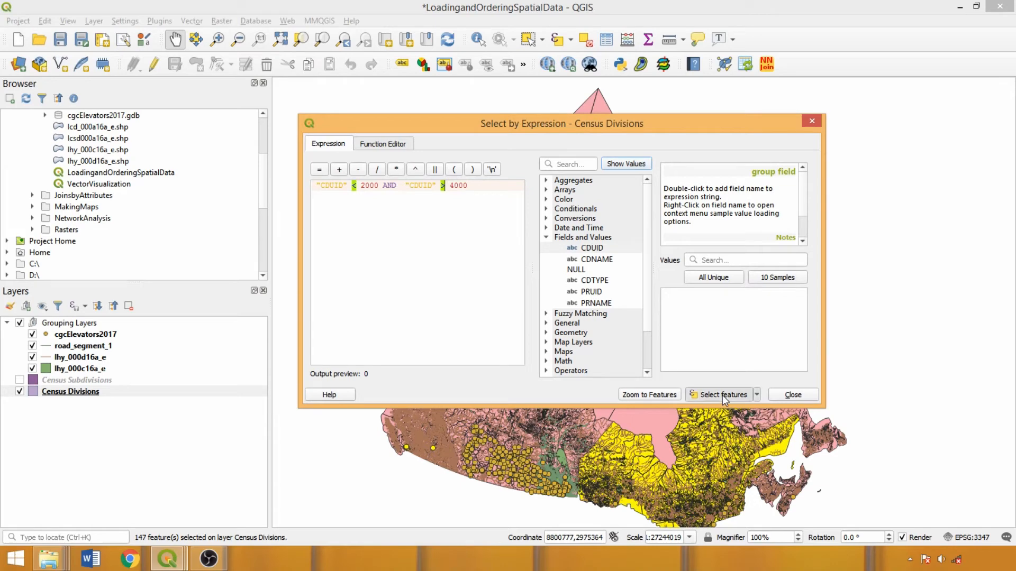
Run the reversed AND query selecting nothing, then rewrite it as "CDUID" < 2000 OR "CDUID" > 4000
left_click(721, 395)
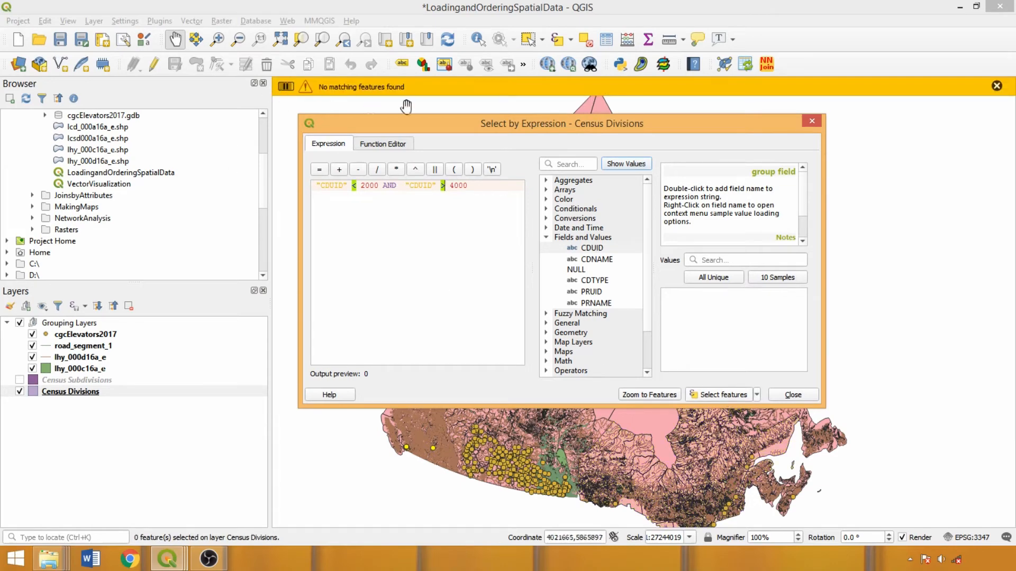
mouse_move(426, 105)
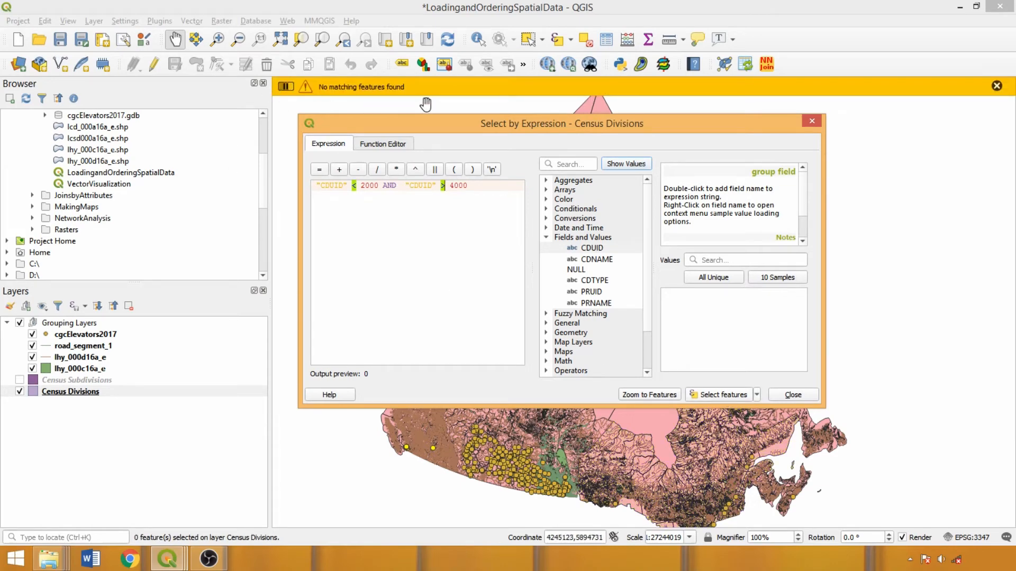
left_click(996, 86)
type("OR")
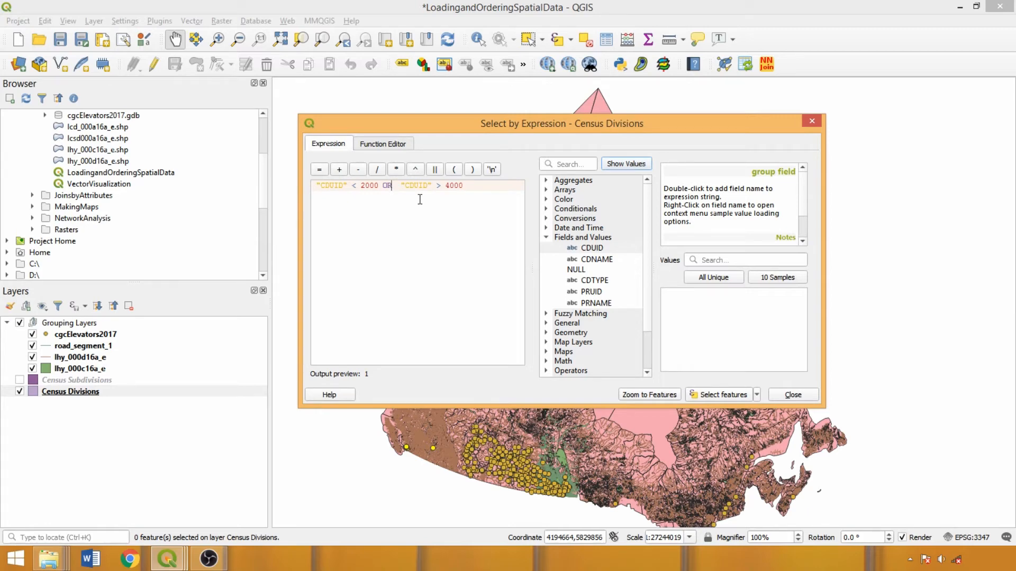
mouse_move(393, 207)
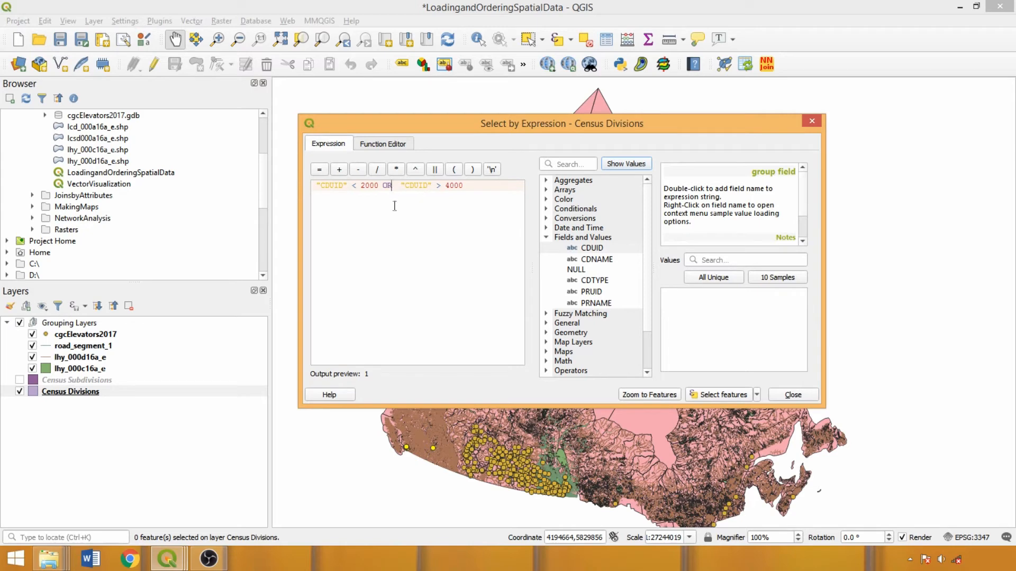
Select the 76 divisions where "CDUID" < 2000 OR ("CDUID" > 5000 AND "CDUID" < 6000)
left_click(719, 395)
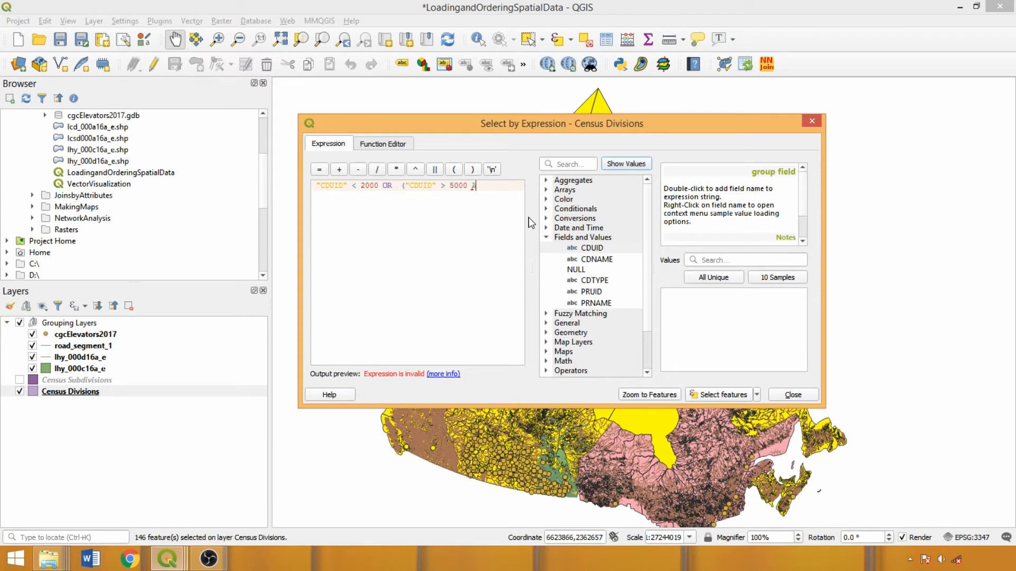
type("AND")
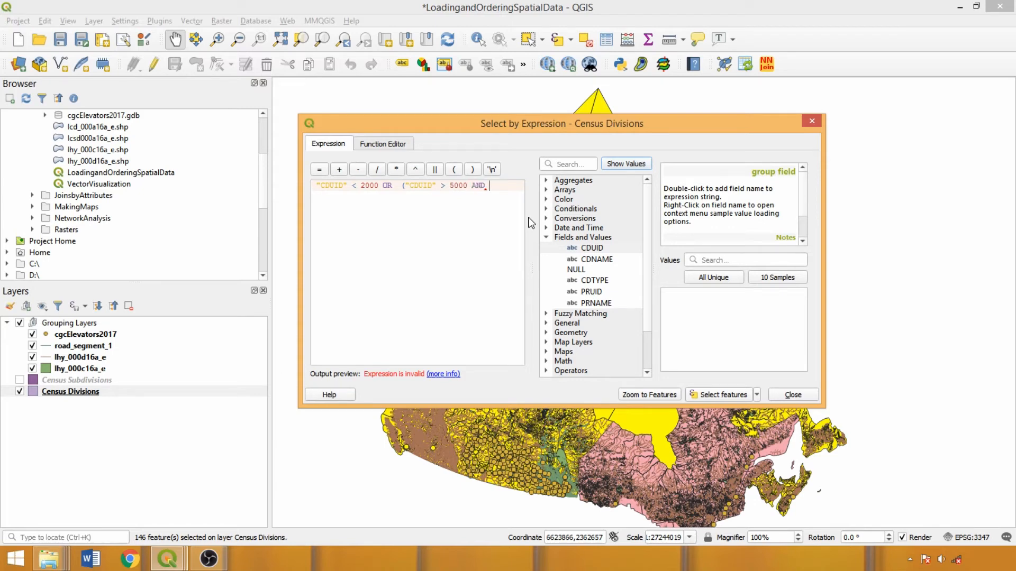
double_click(591, 248)
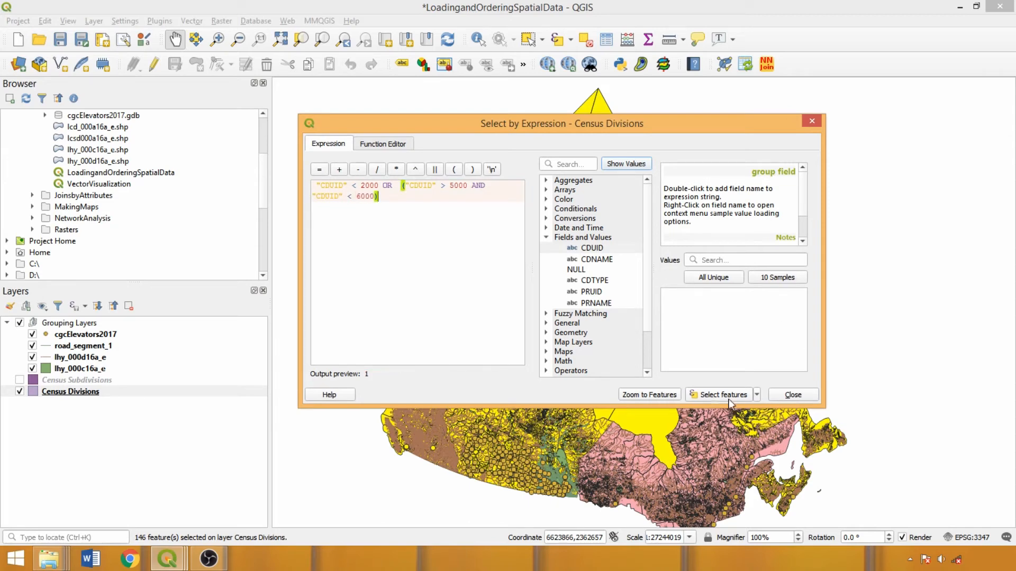
left_click(720, 395)
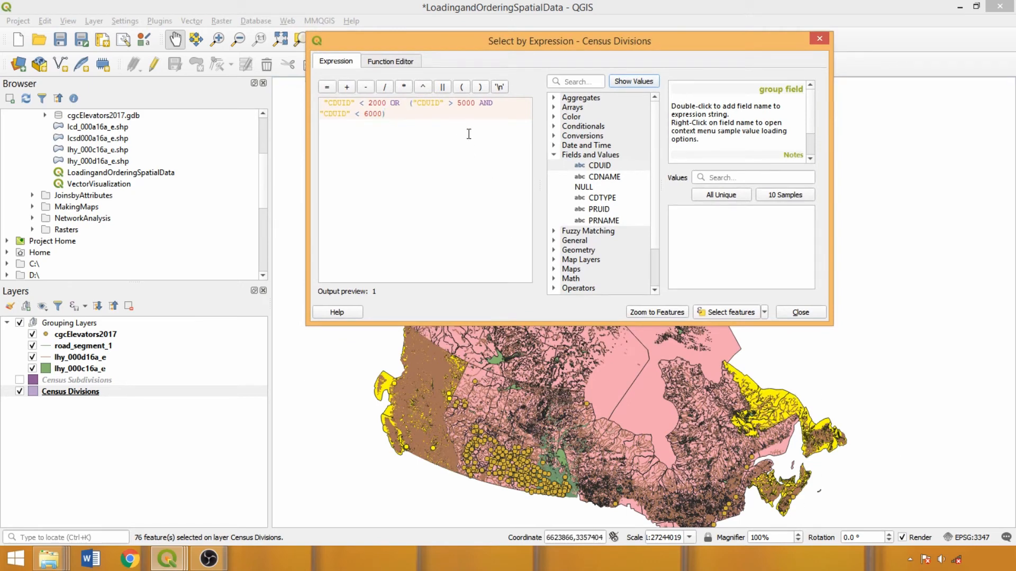
Append OR "CDNAME" LIKE 'Division%' and apply the expanded selection
type("OR")
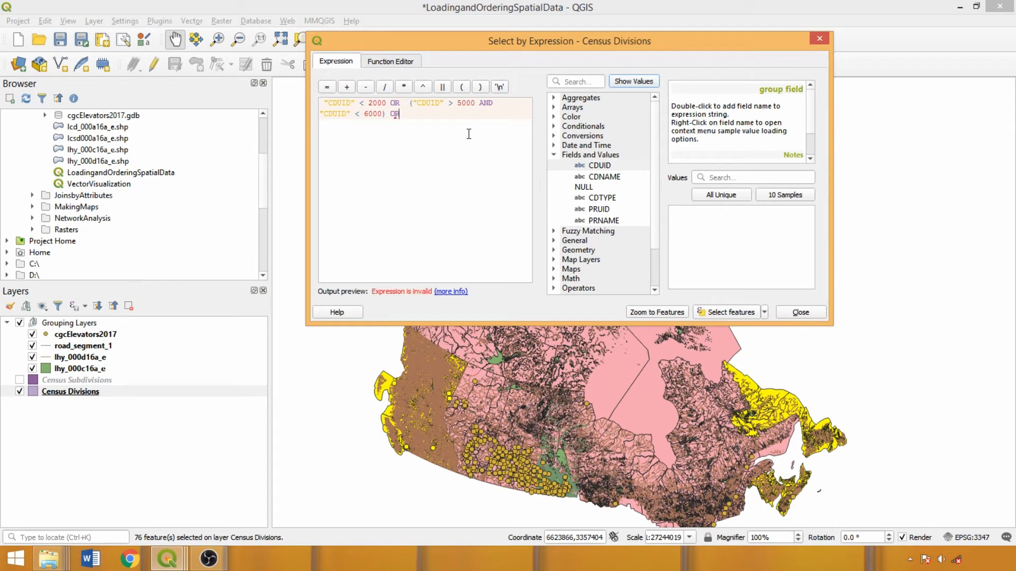
double_click(602, 177)
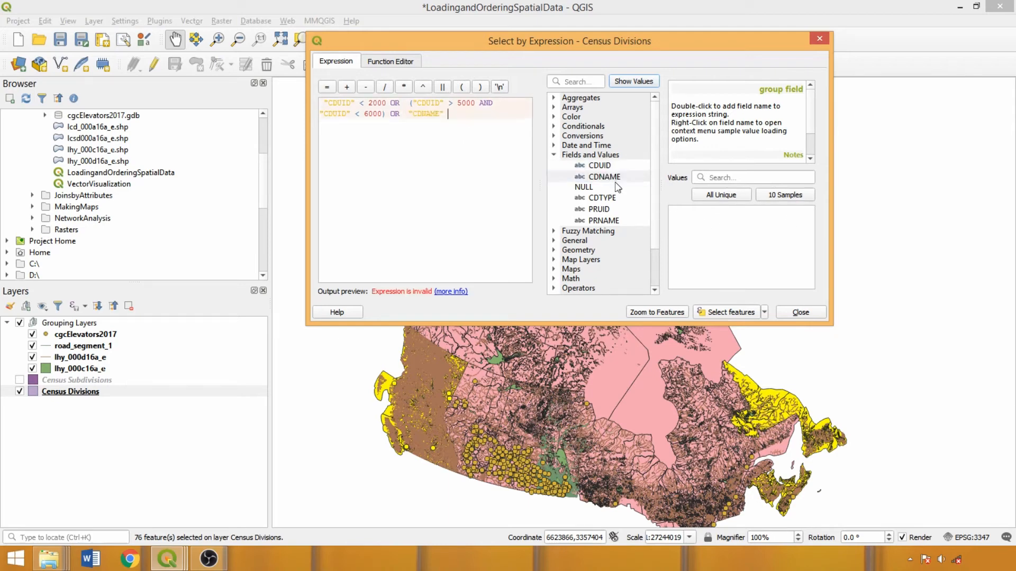
type("LIKE '")
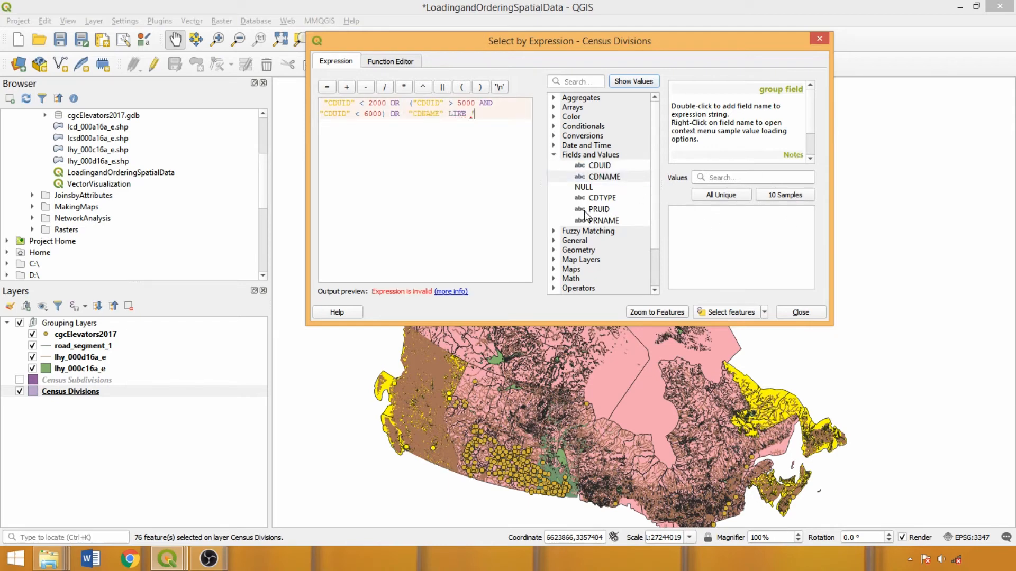
type("Division%")
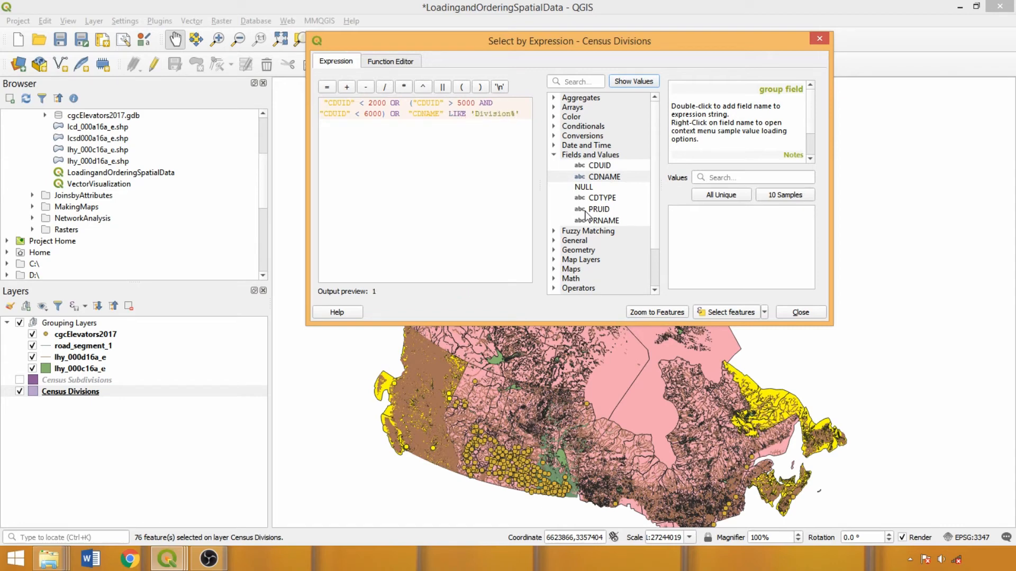
mouse_move(786, 360)
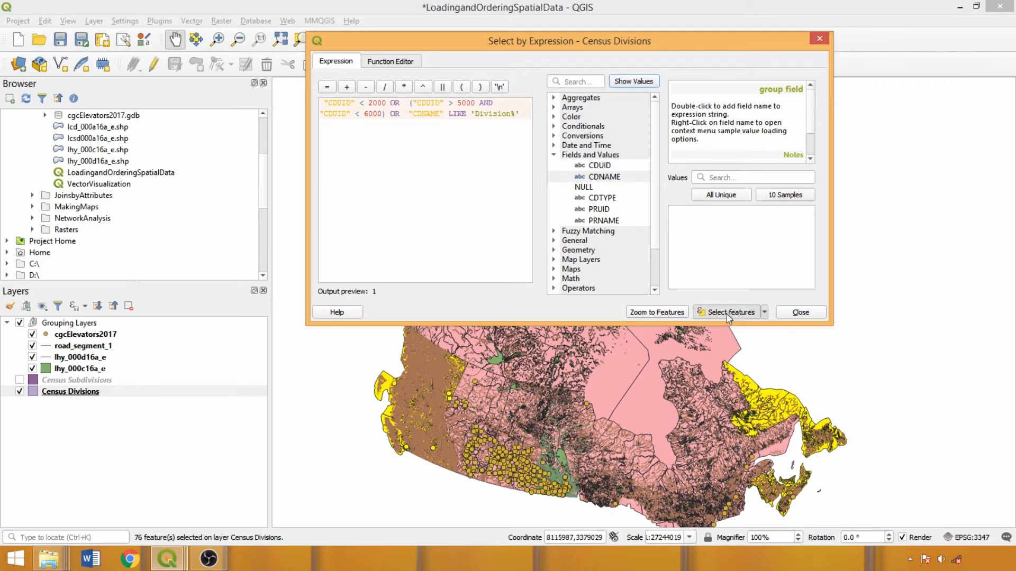
left_click(727, 311)
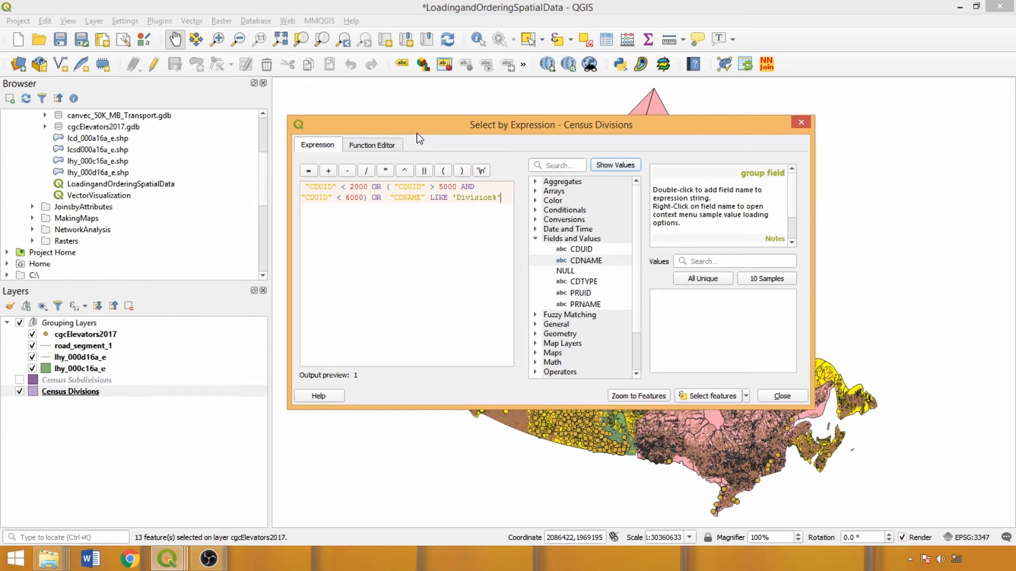
left_click(354, 198)
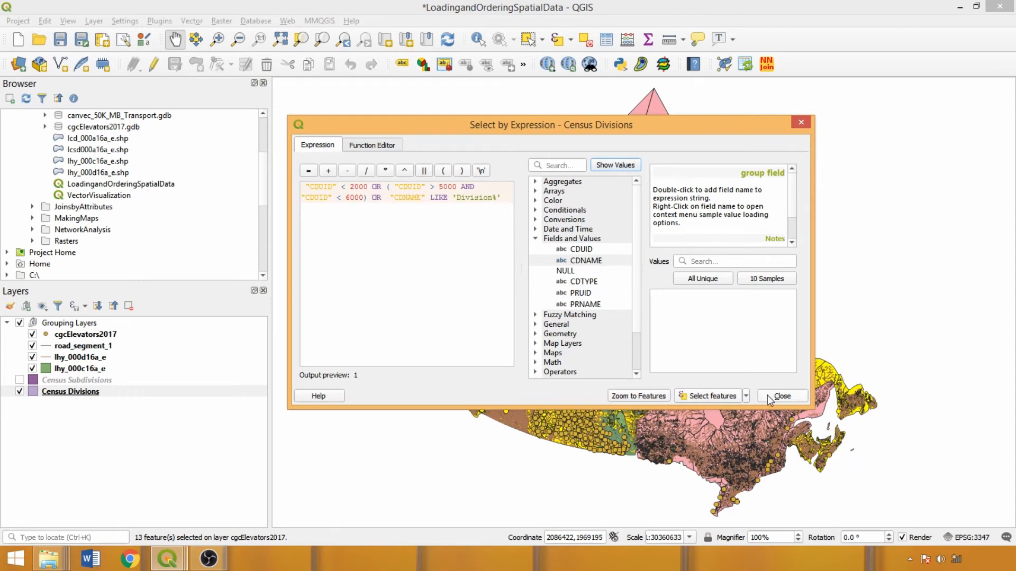
Hide Census Divisions, show Census Subdivisions, and start Save Selected Features As for that layer
left_click(781, 396)
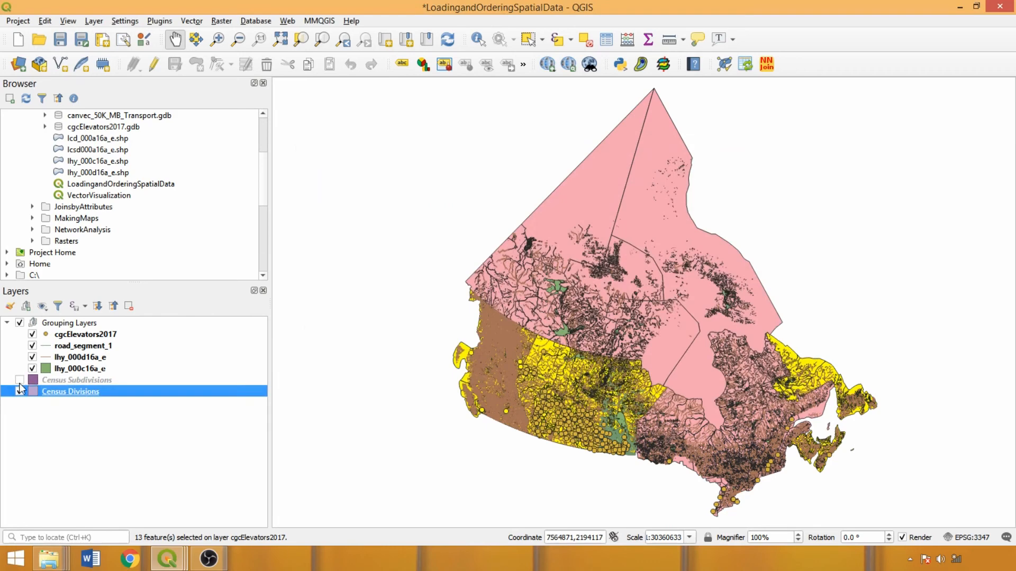
left_click(19, 380)
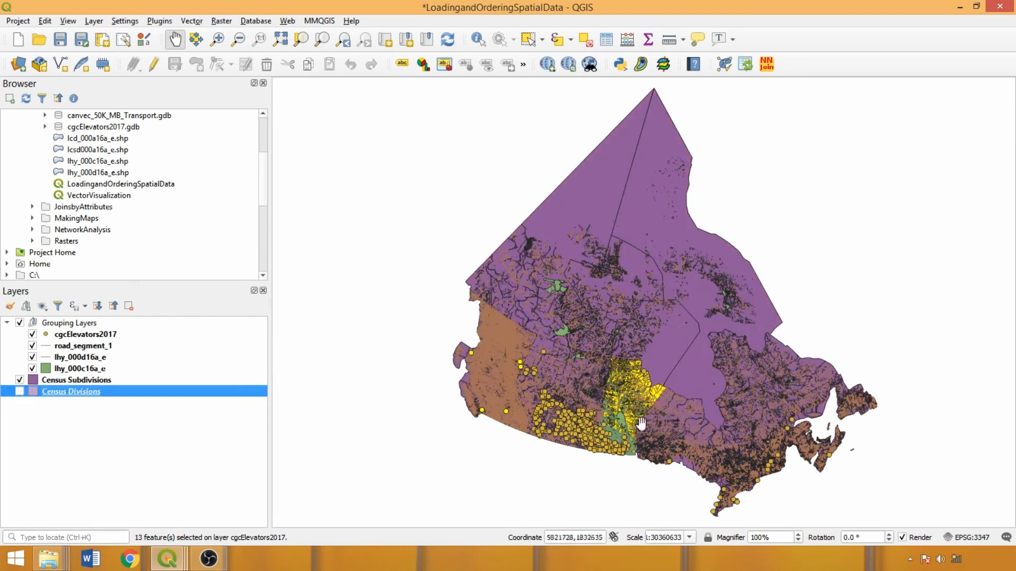
right_click(76, 380)
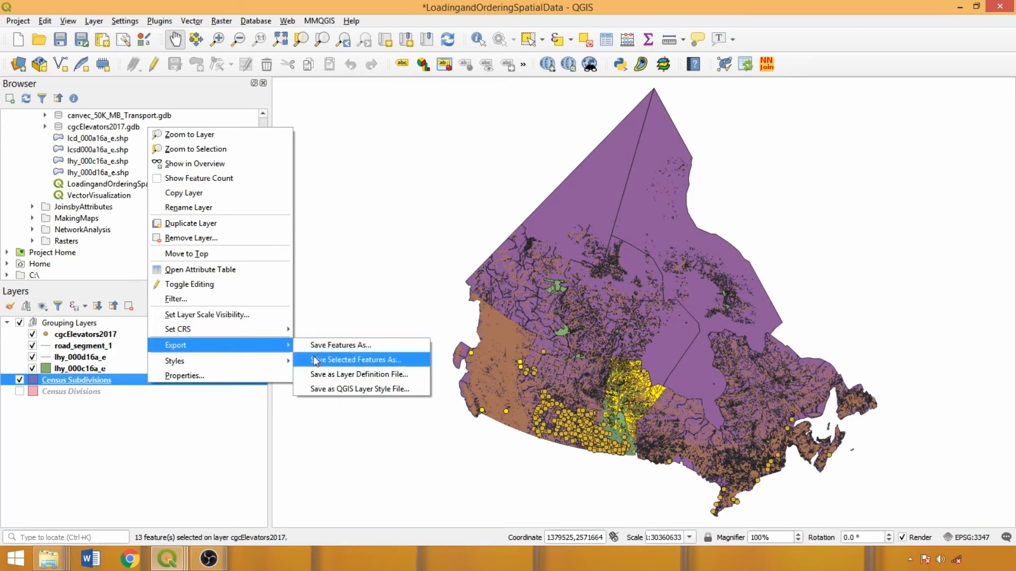
left_click(356, 360)
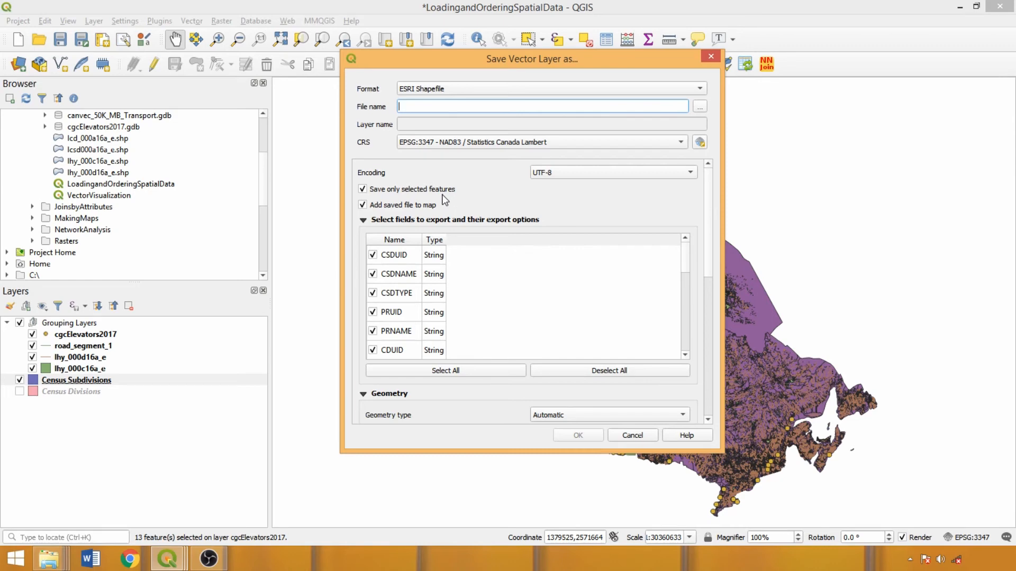
Keep ESRI Shapefile format and set the output CRS to EPSG:32614 WGS 84 / UTM zone 14N
left_click(681, 142)
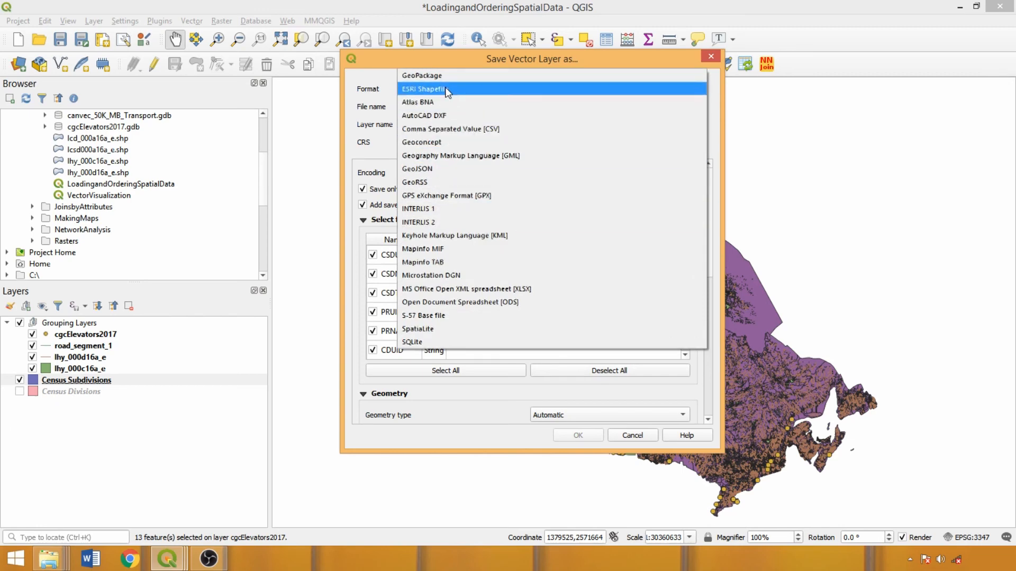
left_click(426, 89)
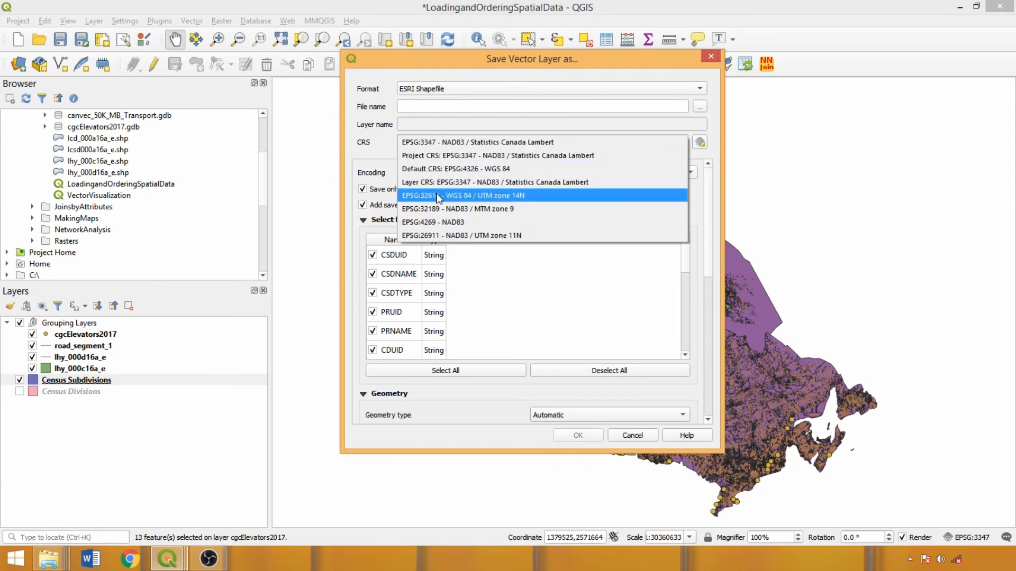
left_click(463, 194)
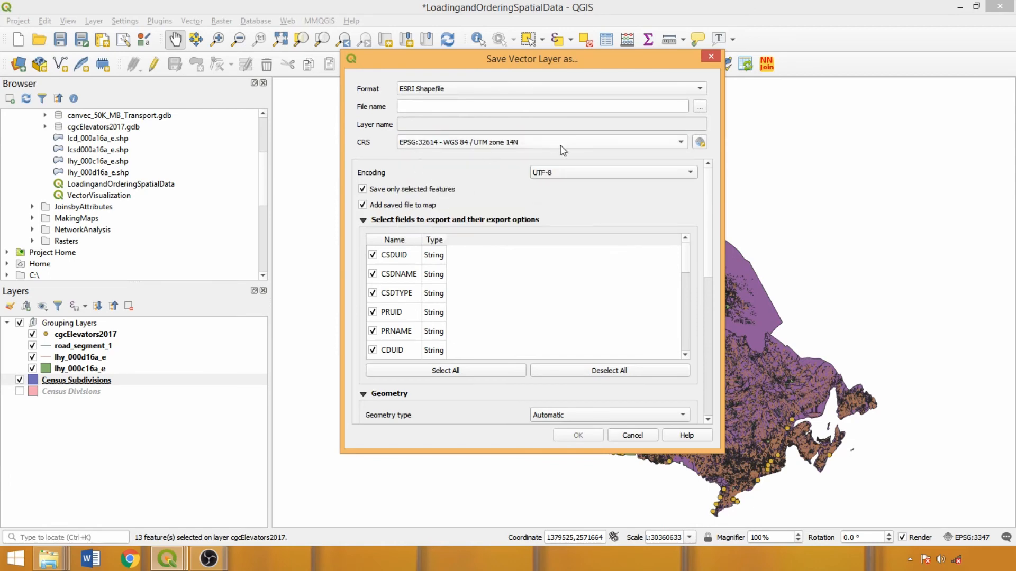
mouse_move(491, 206)
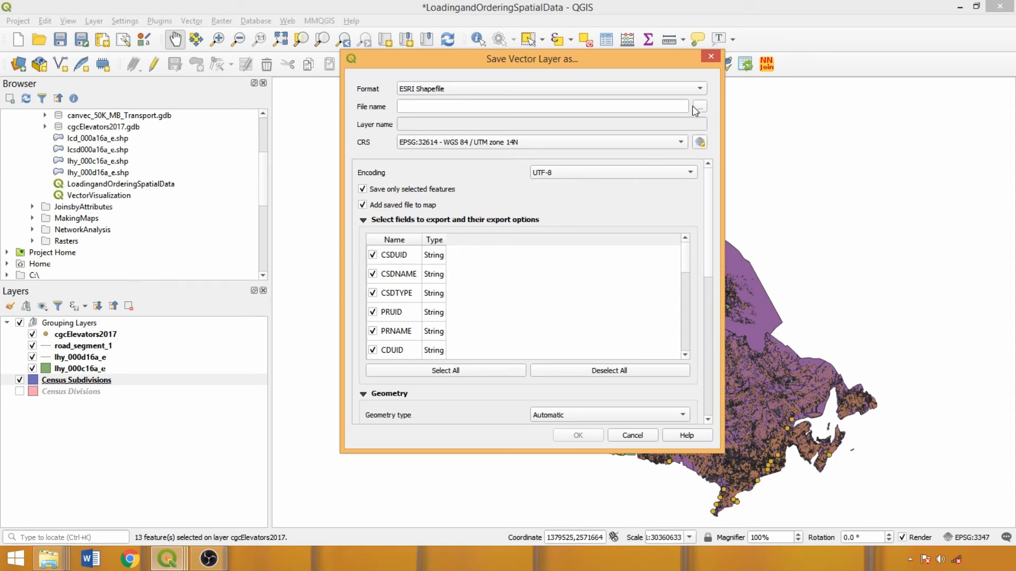
mouse_move(696, 111)
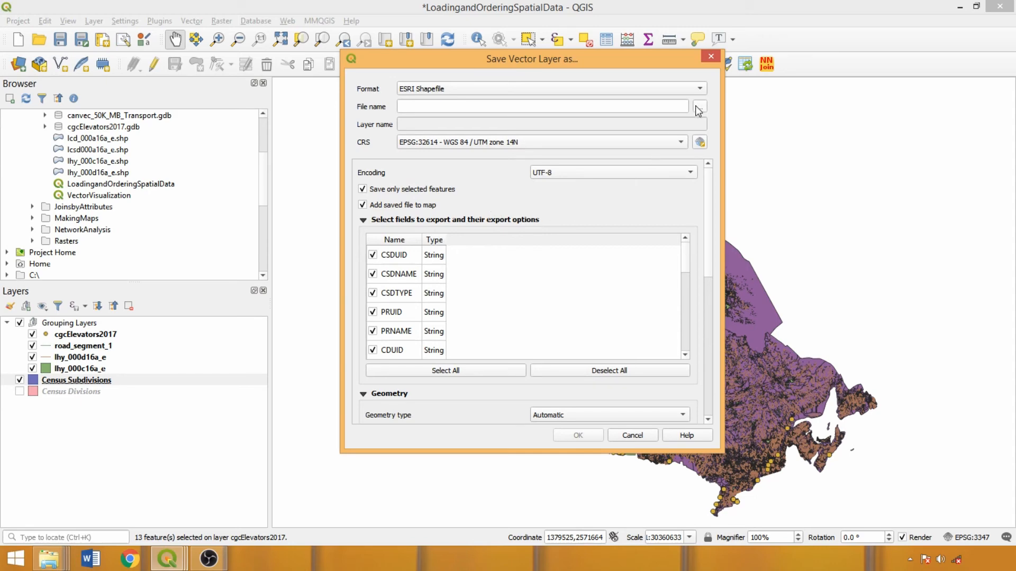
Browse to Documents/GeospatialData/IntroDemos and name the shapefile PMBCSD
left_click(700, 106)
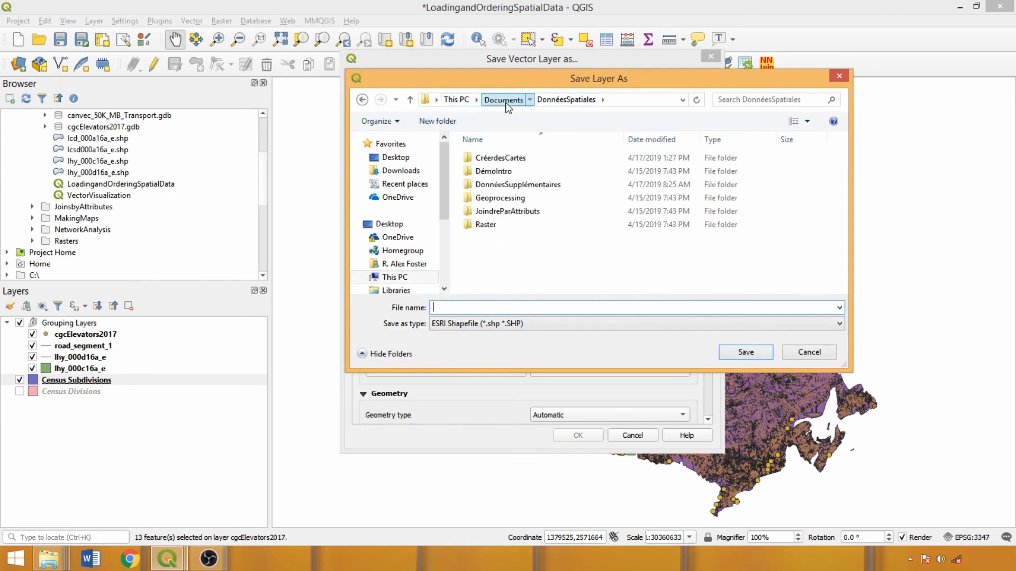
left_click(503, 99)
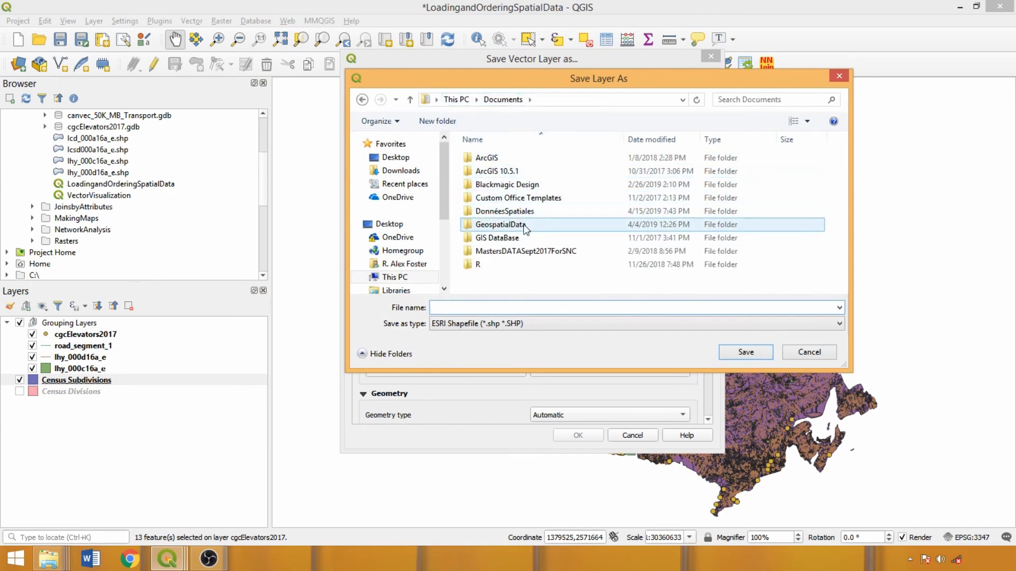
double_click(499, 224)
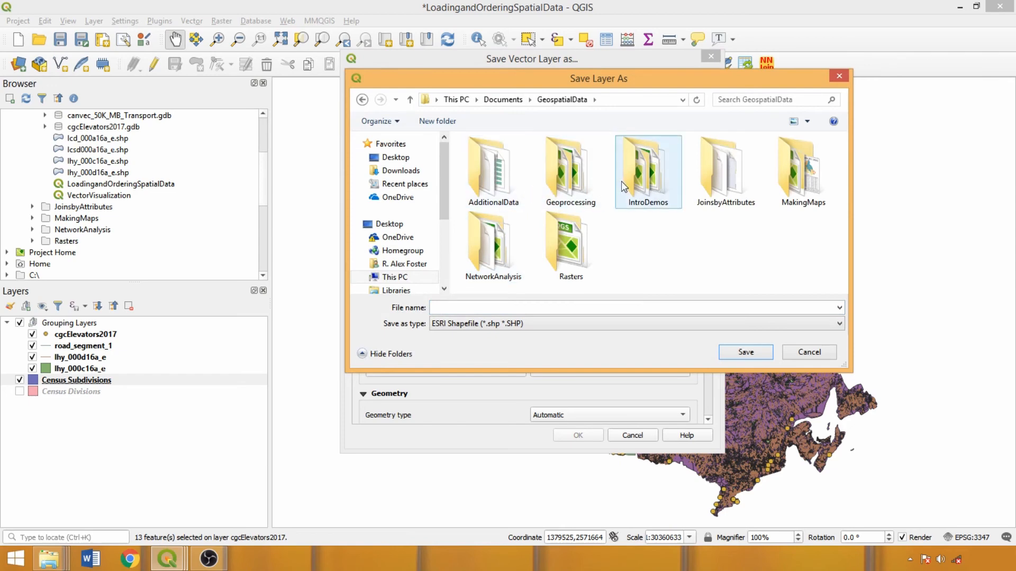
double_click(648, 170)
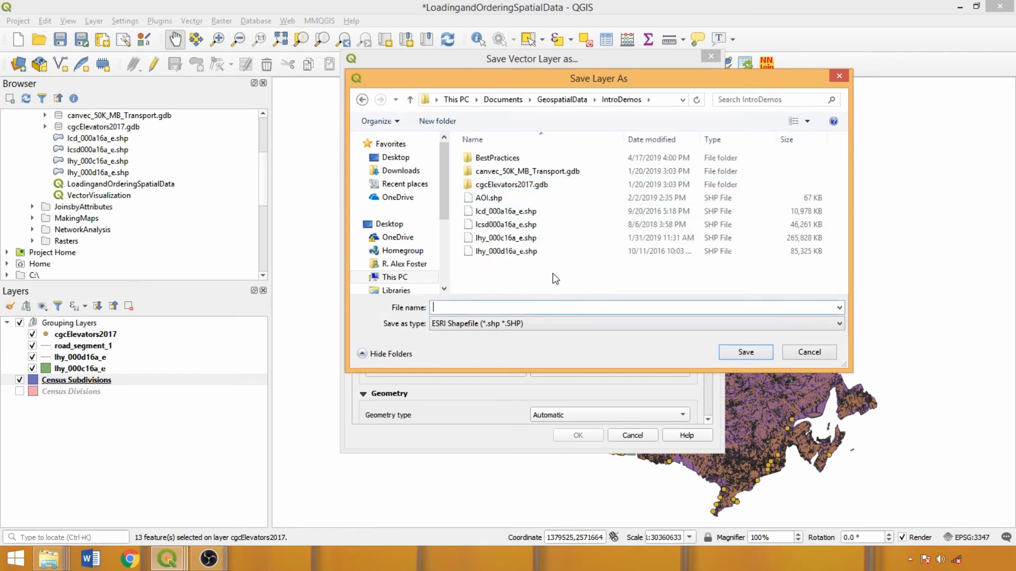
mouse_move(529, 325)
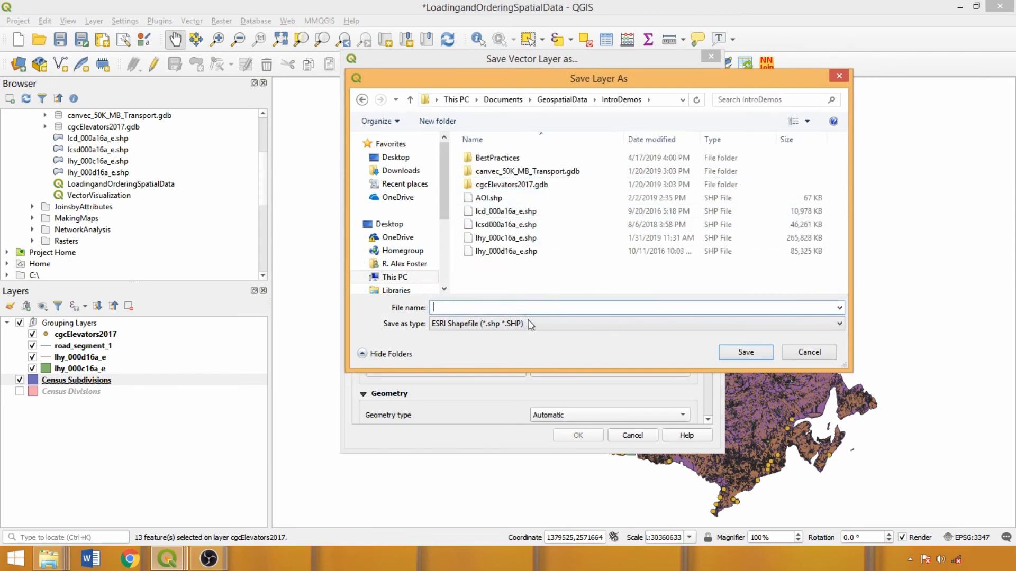
mouse_move(515, 311)
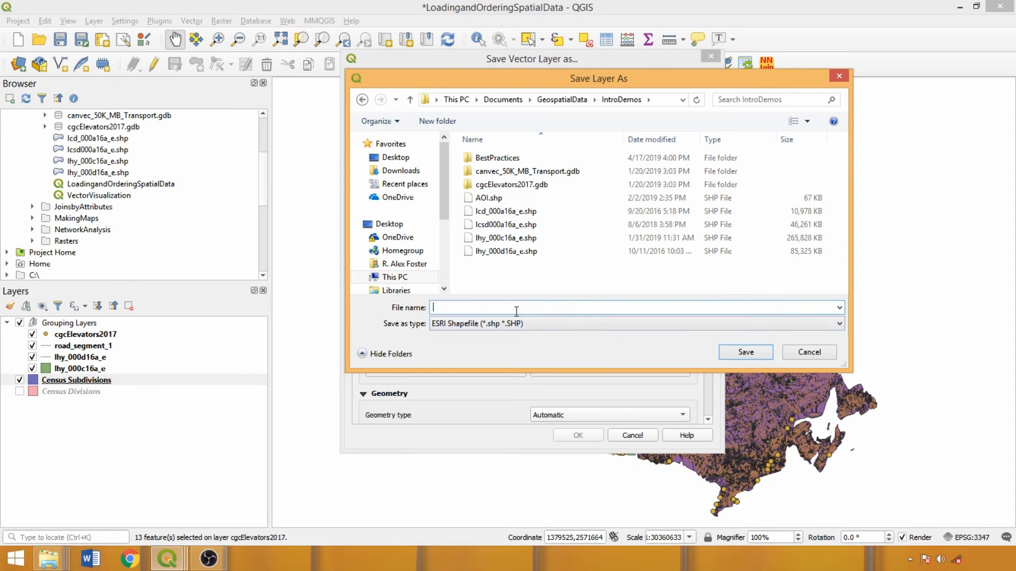
type("PMBCS")
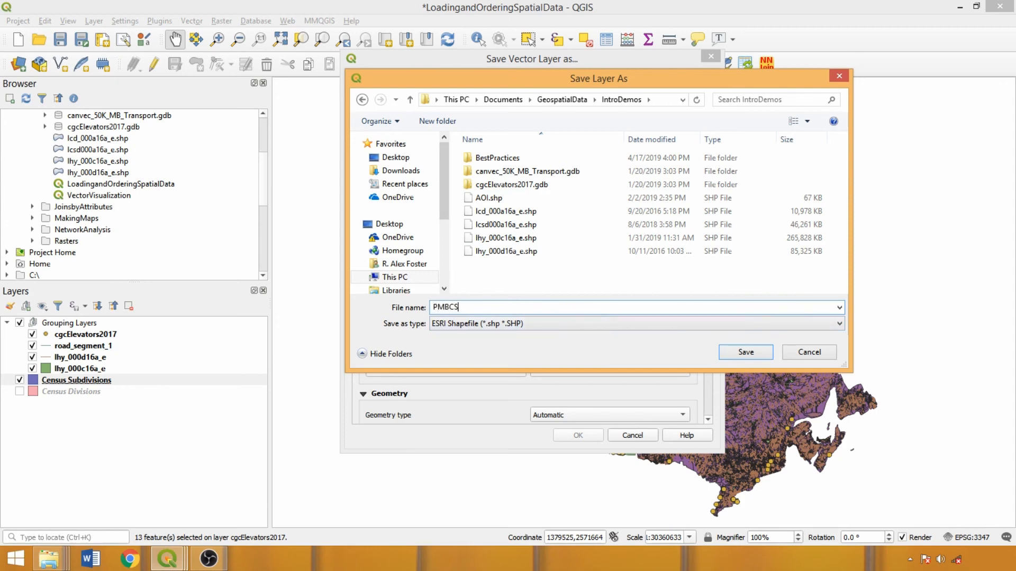
type("D")
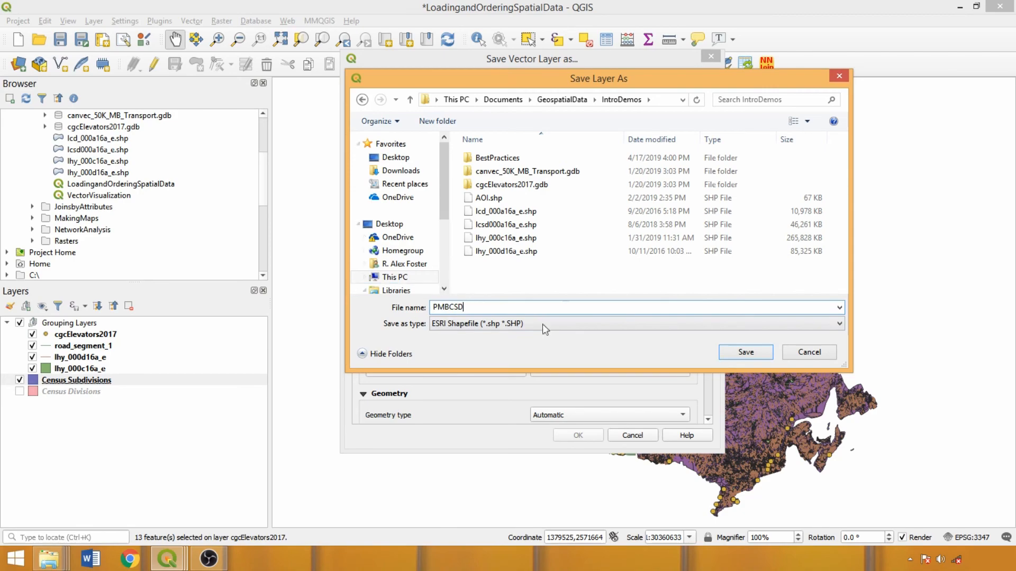